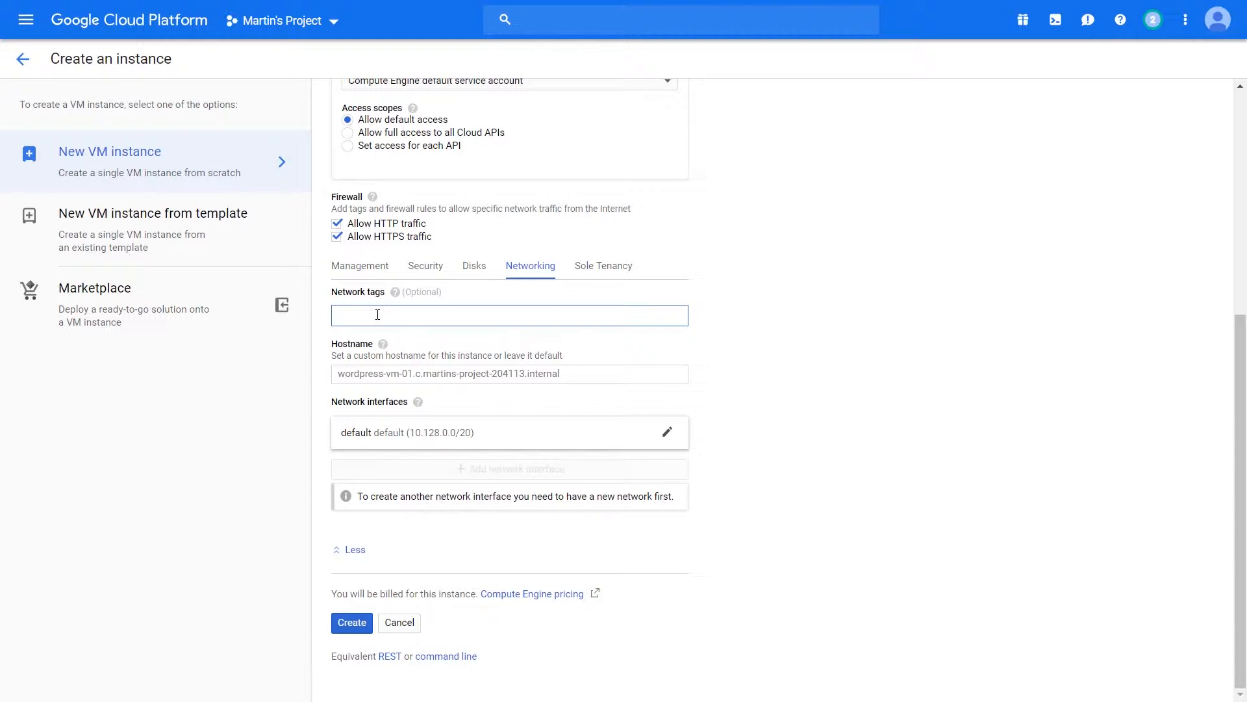
Add the network tag 'wordpress' to the new VM instance.
click(510, 315)
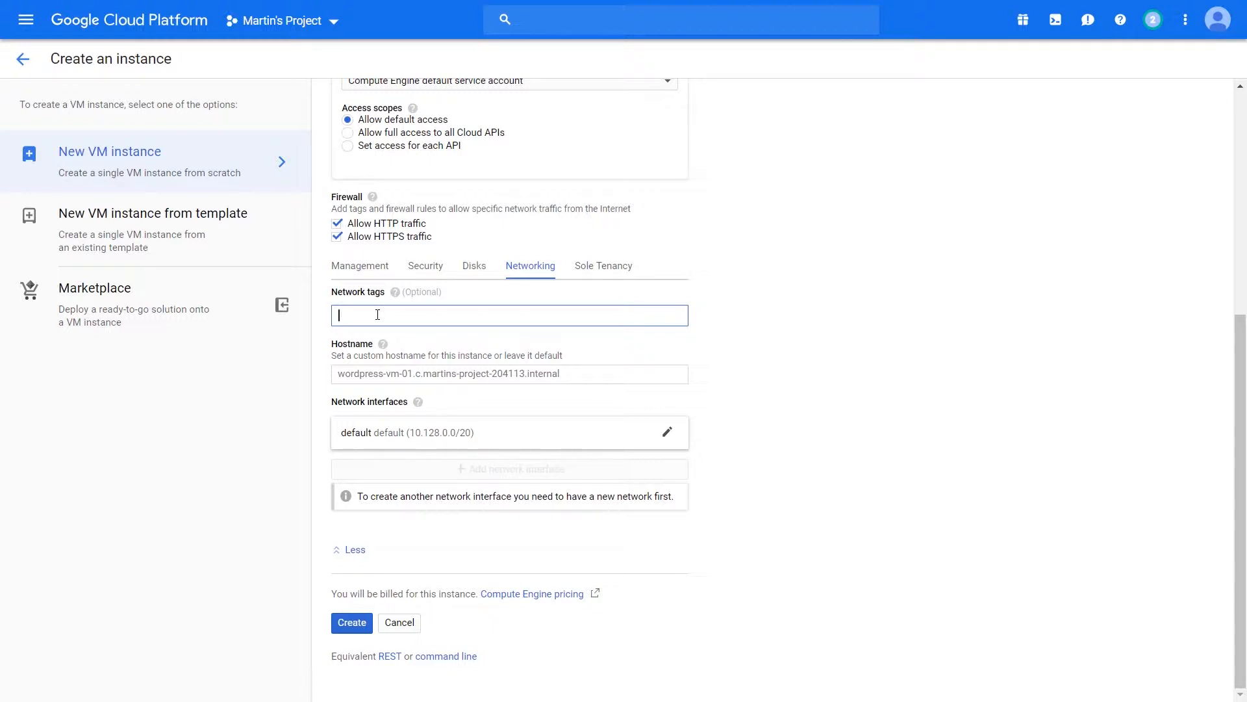
text(wor)
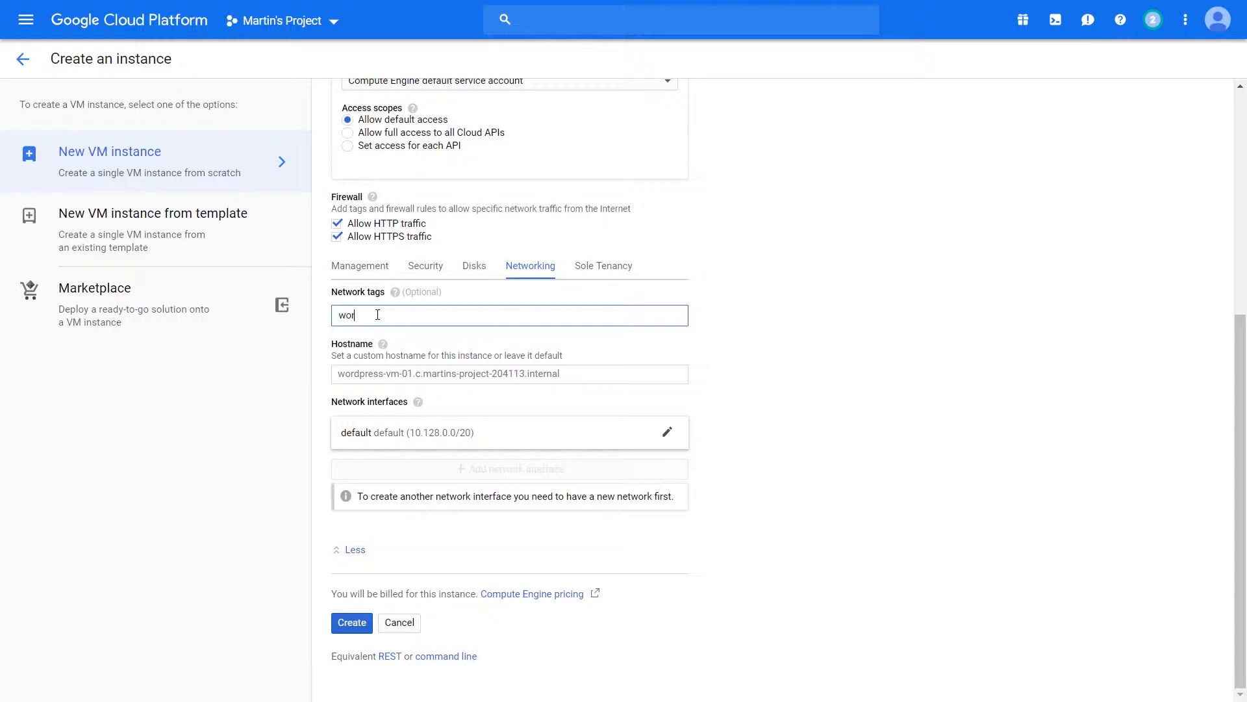
text(dpress)
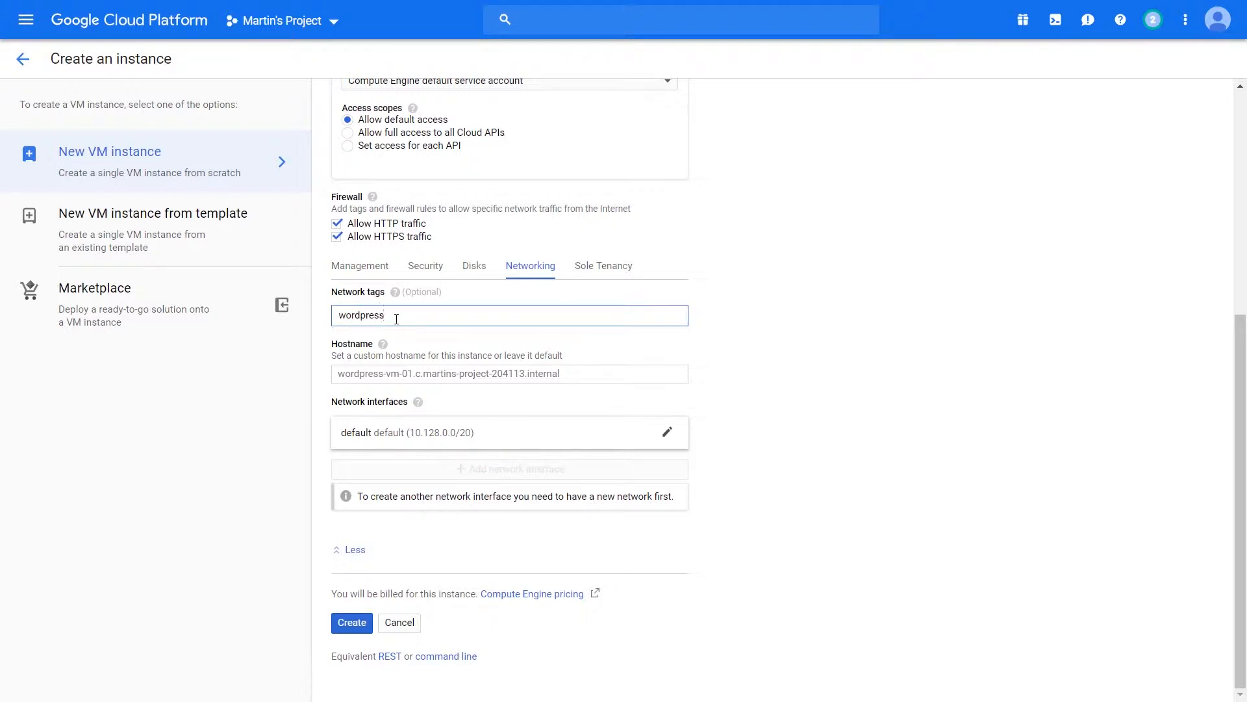
mouse_move(421, 302)
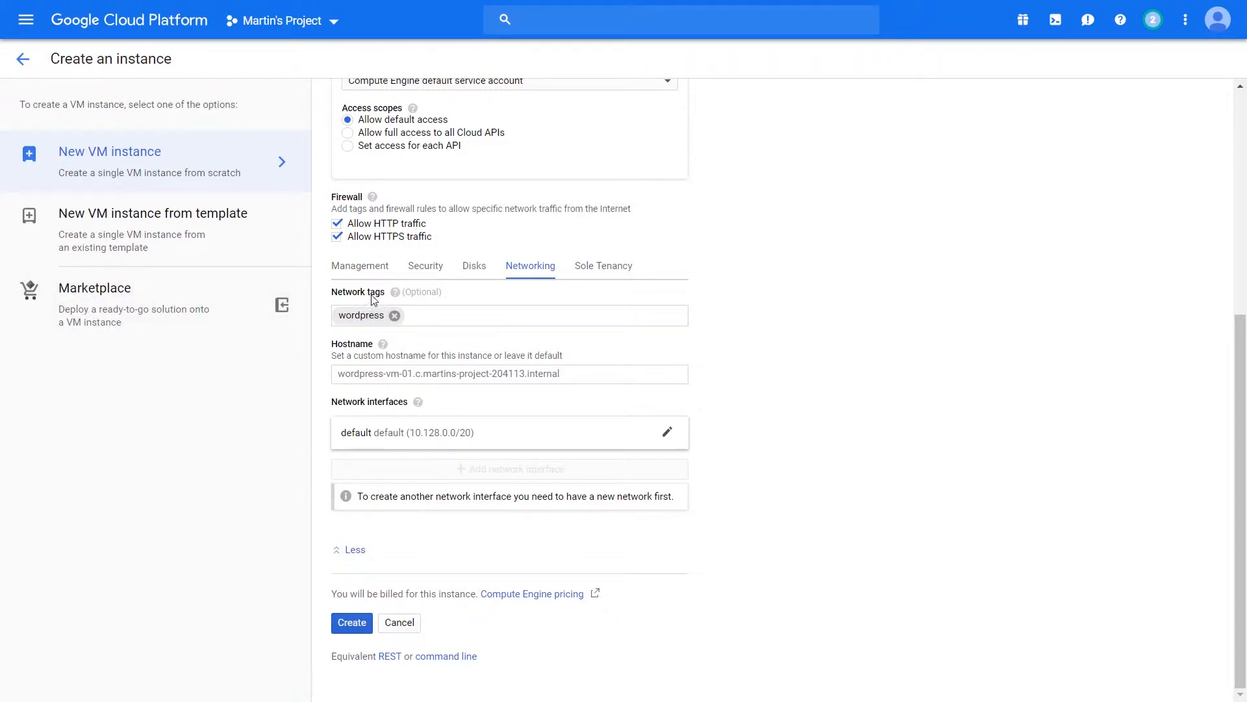
mouse_move(326, 281)
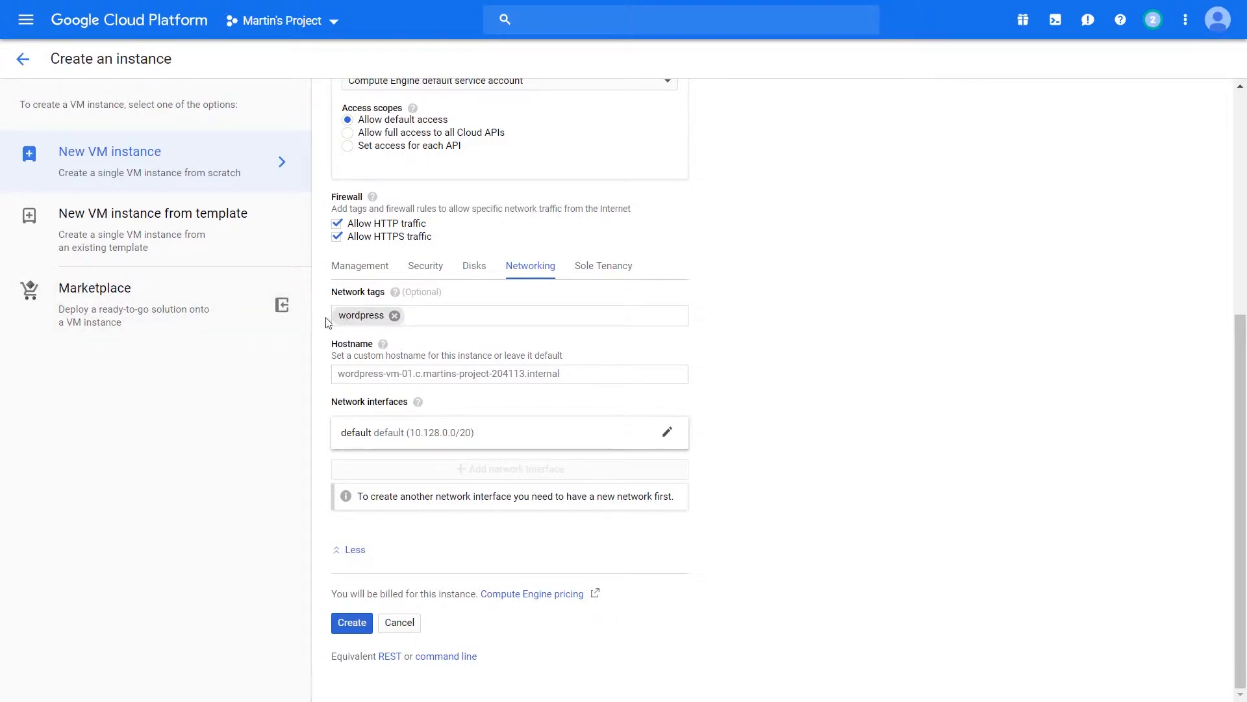
mouse_move(311, 333)
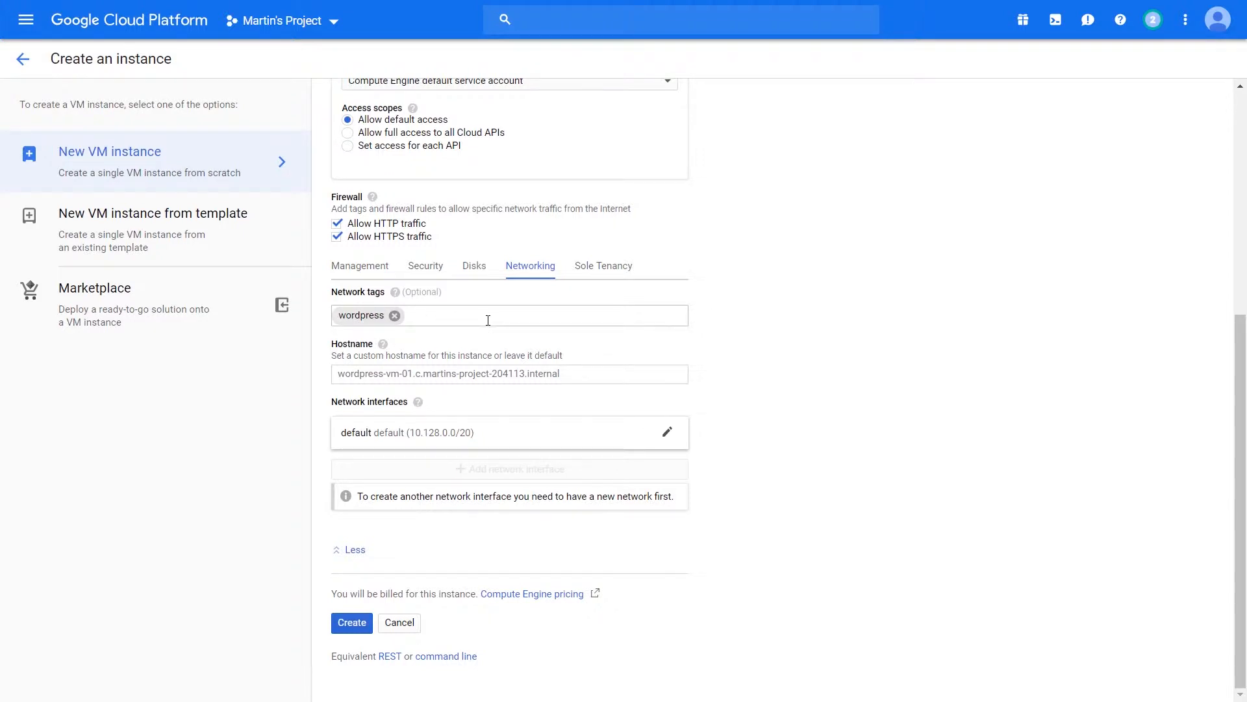
click(490, 315)
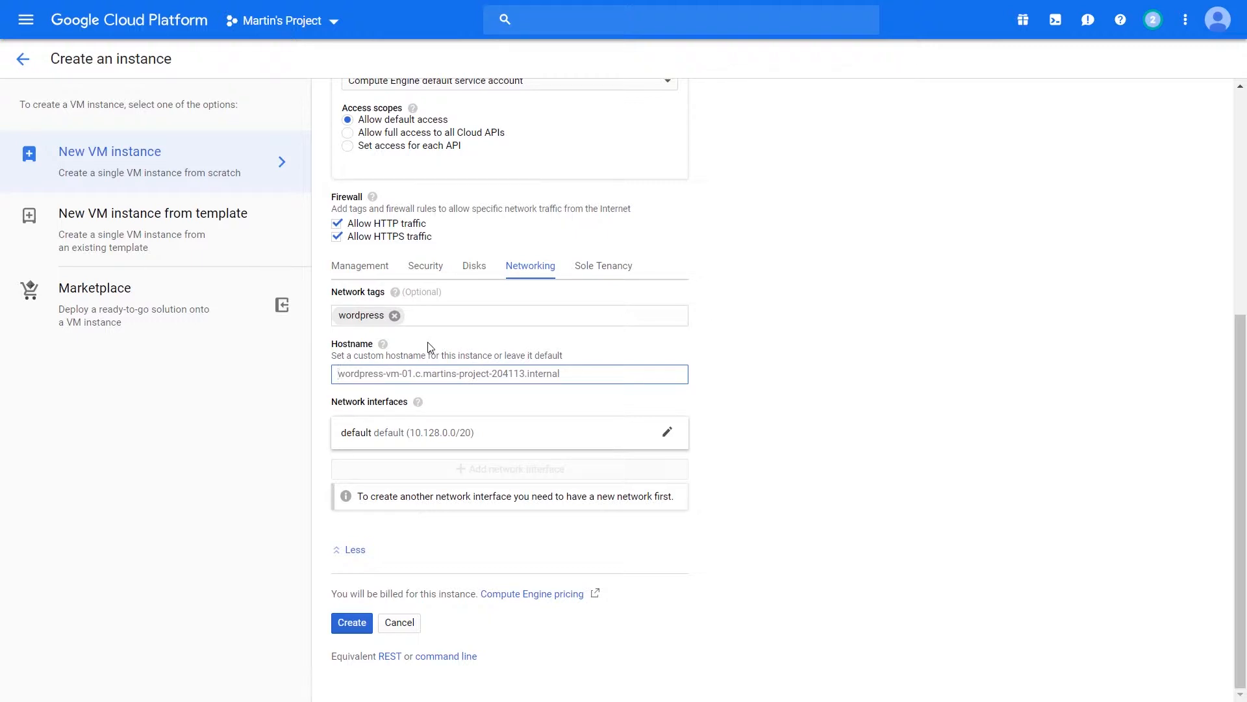
mouse_move(345, 417)
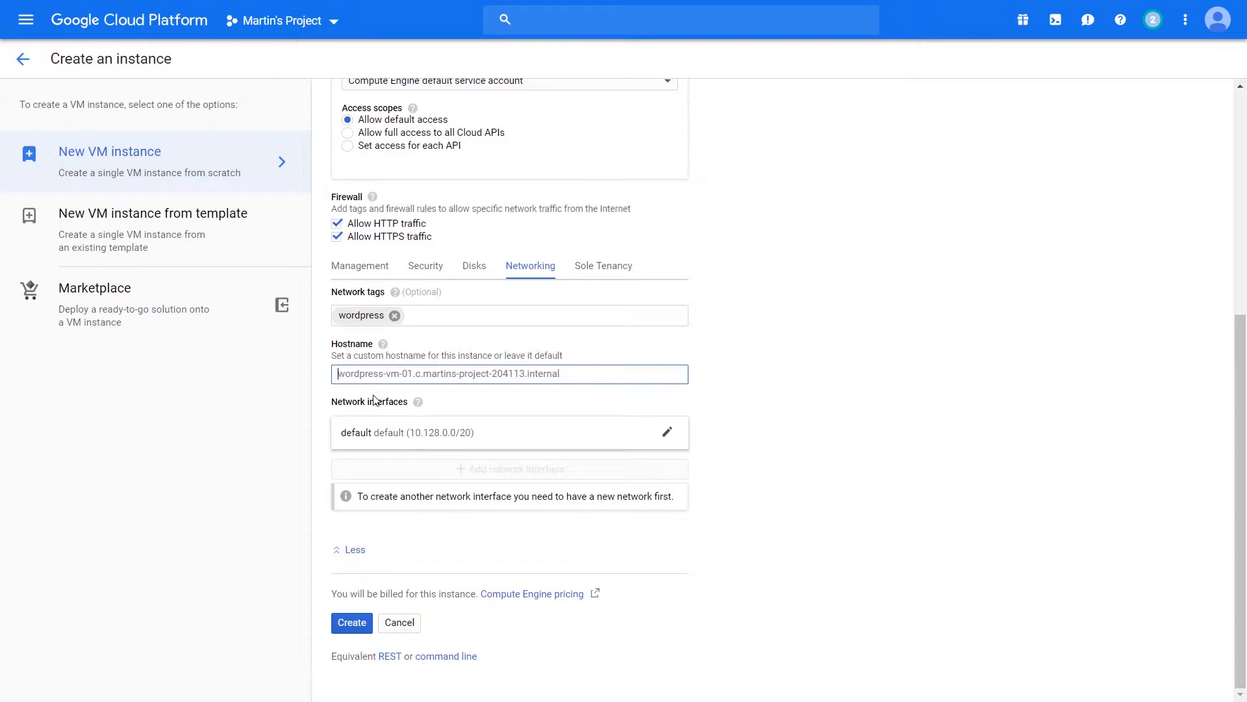
mouse_move(852, 432)
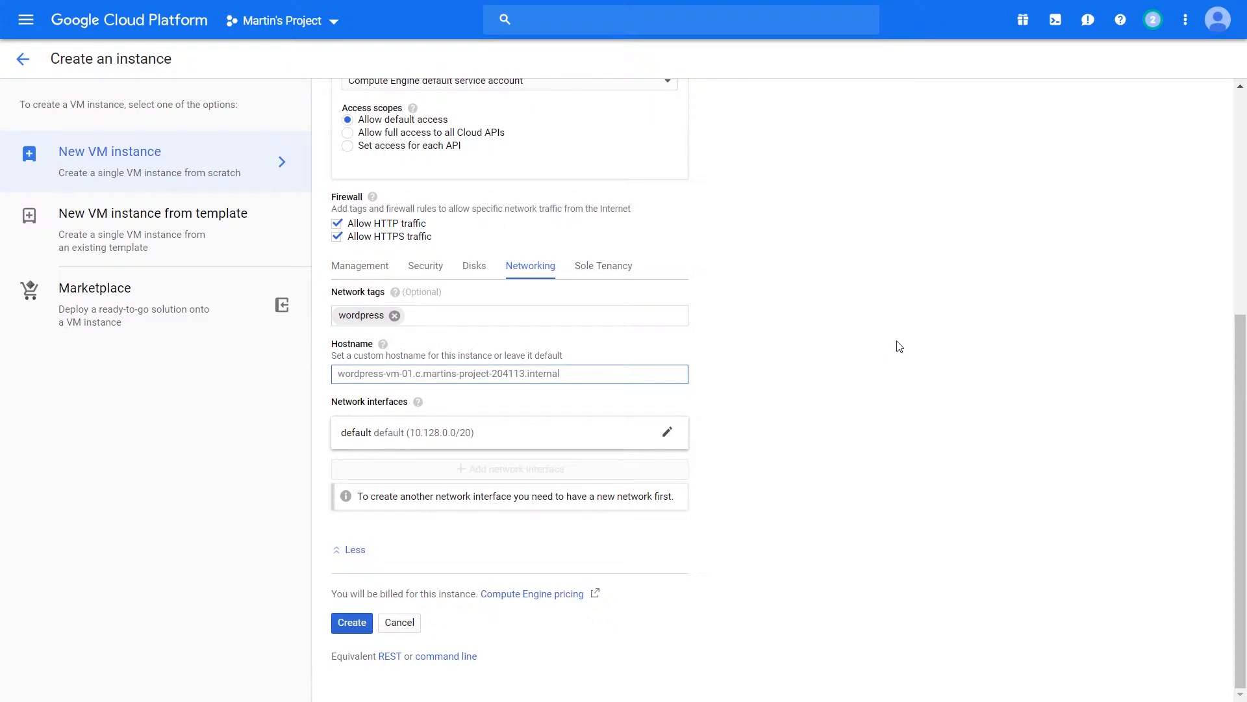
click(509, 374)
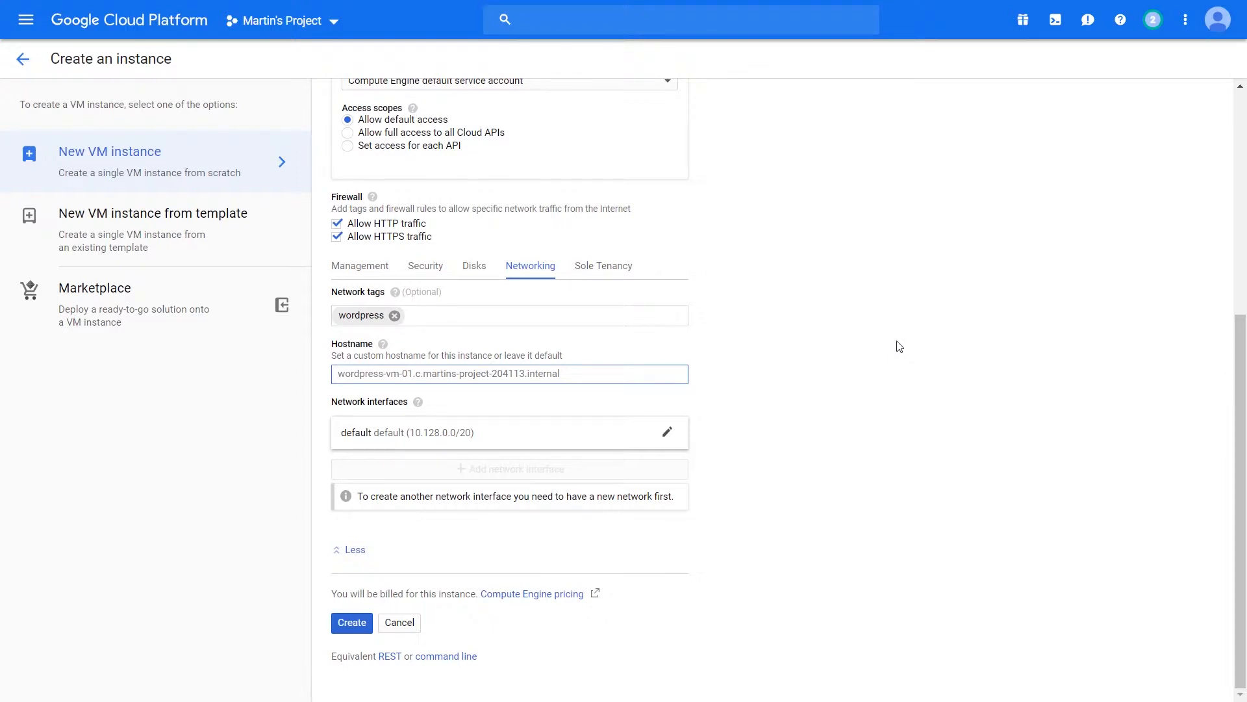
click(509, 373)
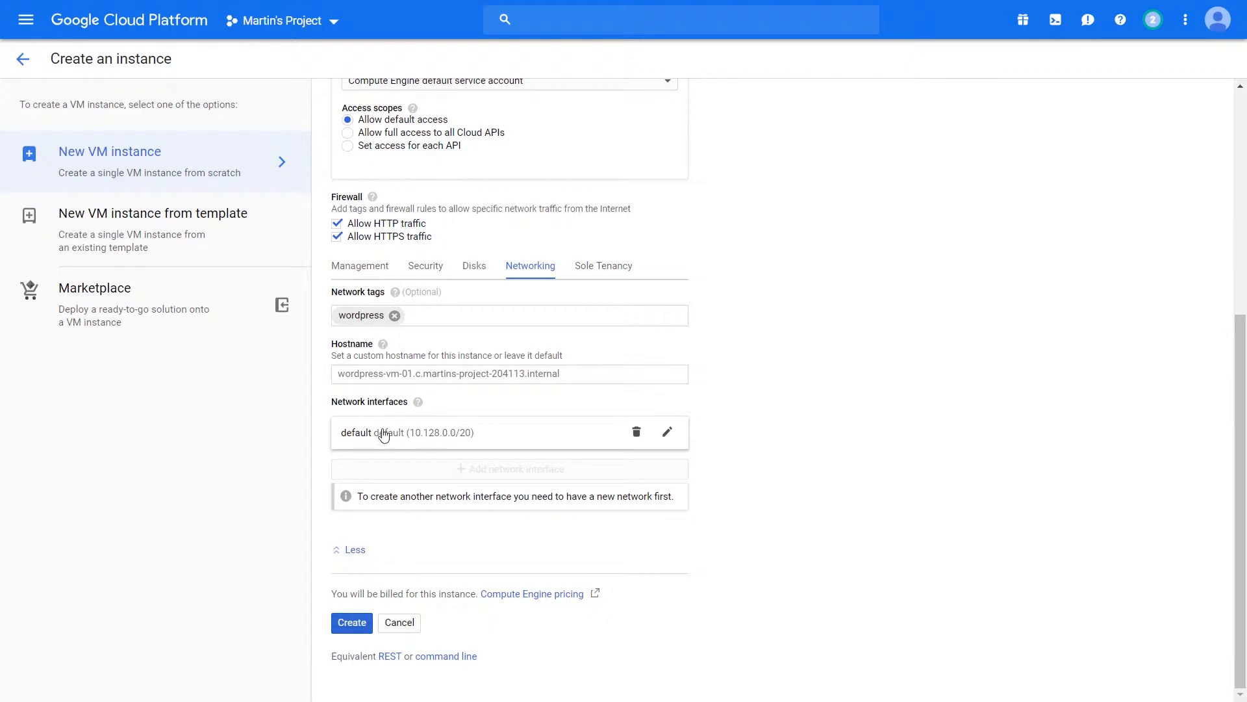
Expand the default network interface, keep network 'default', and reopen it for editing.
click(667, 431)
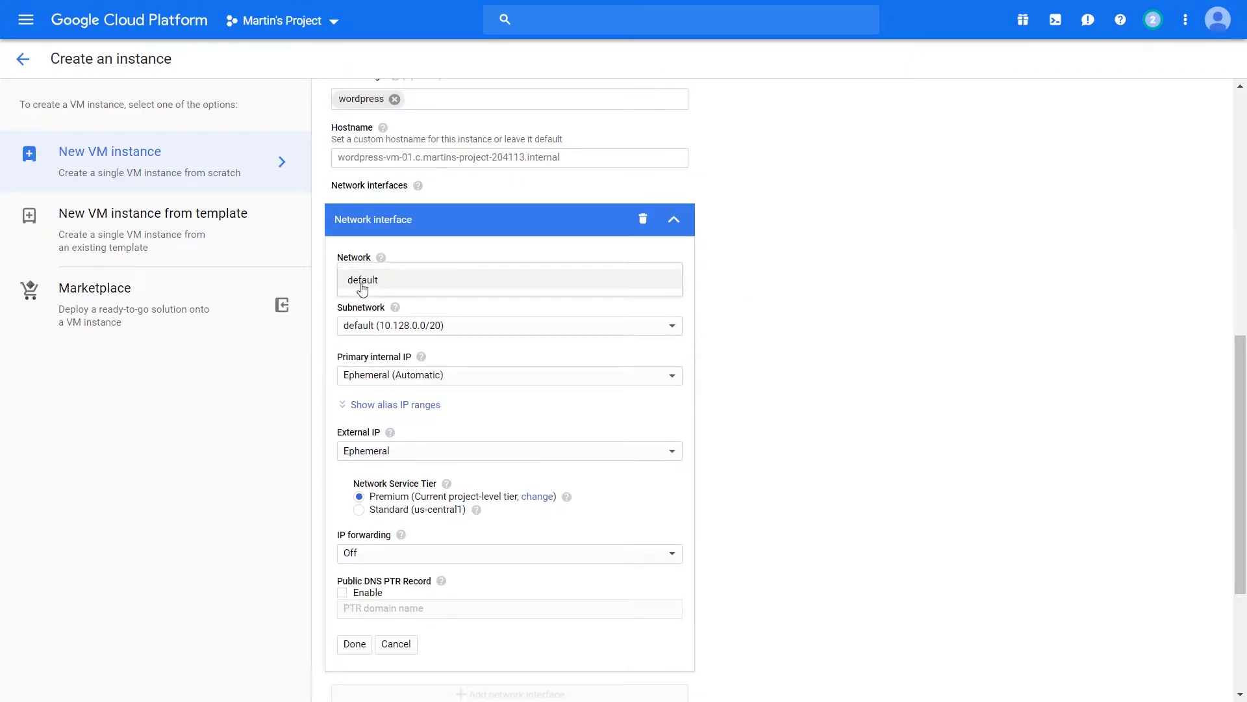
click(363, 279)
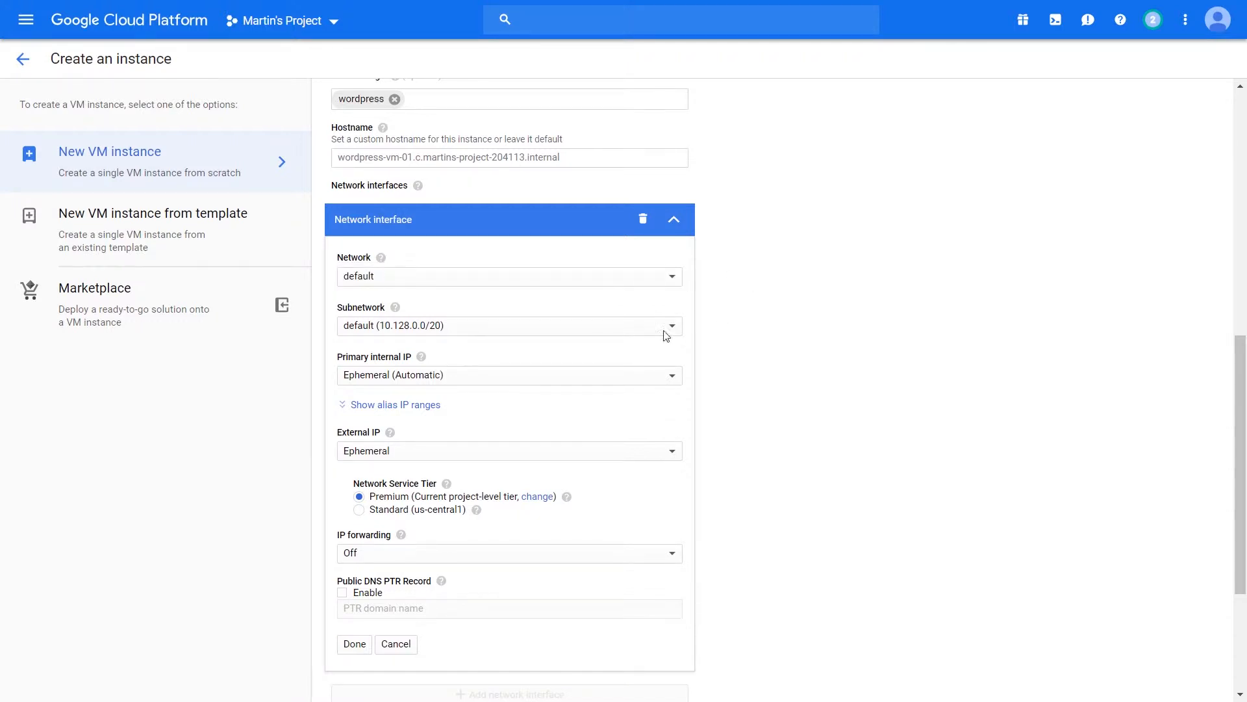
click(353, 643)
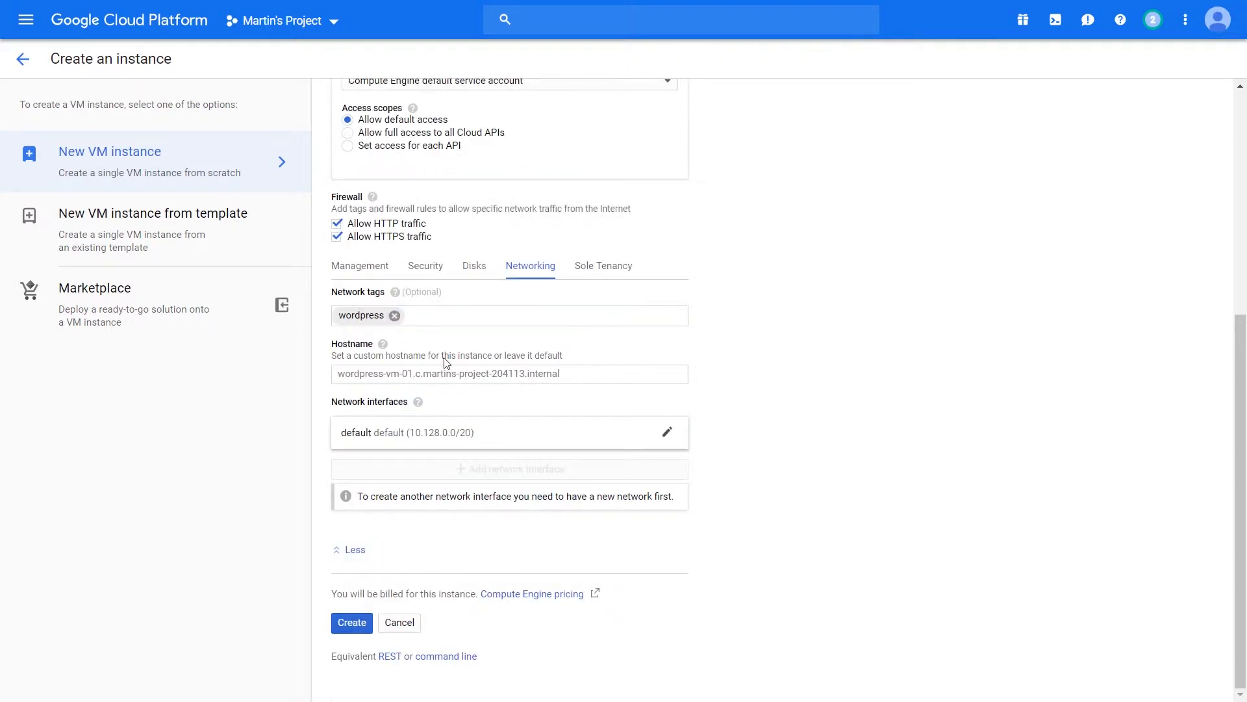
mouse_move(414, 400)
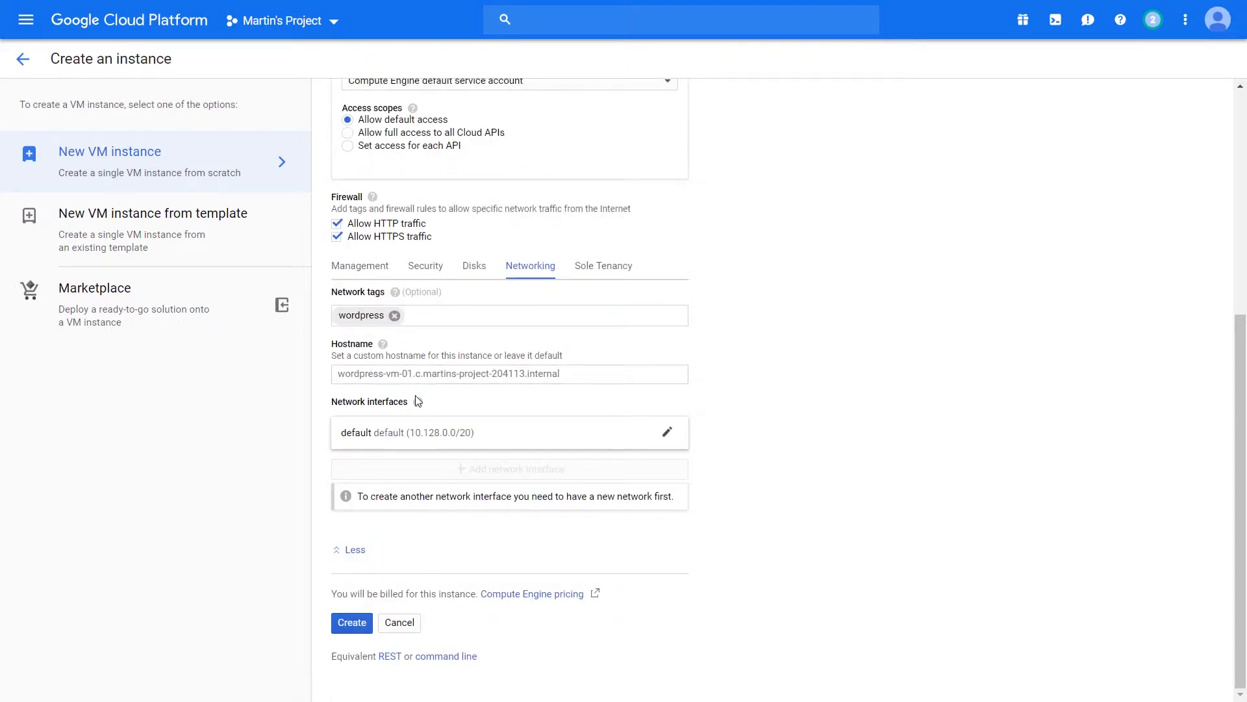
click(666, 431)
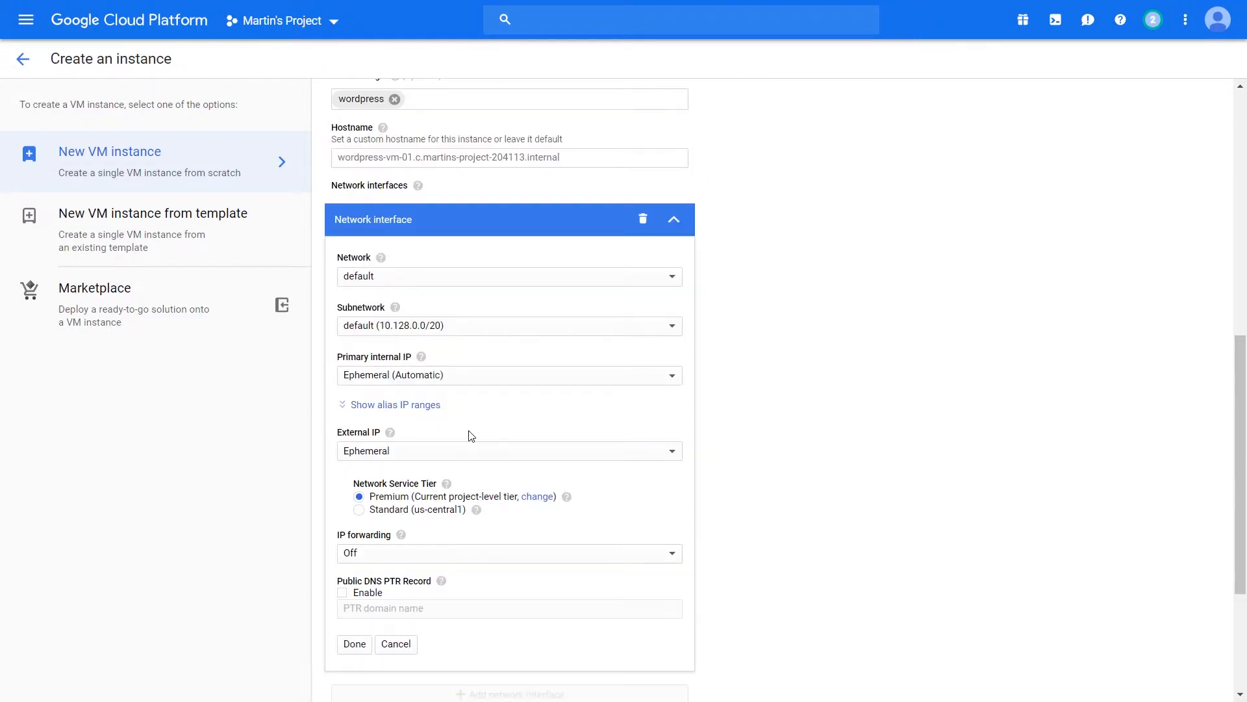
mouse_move(449, 338)
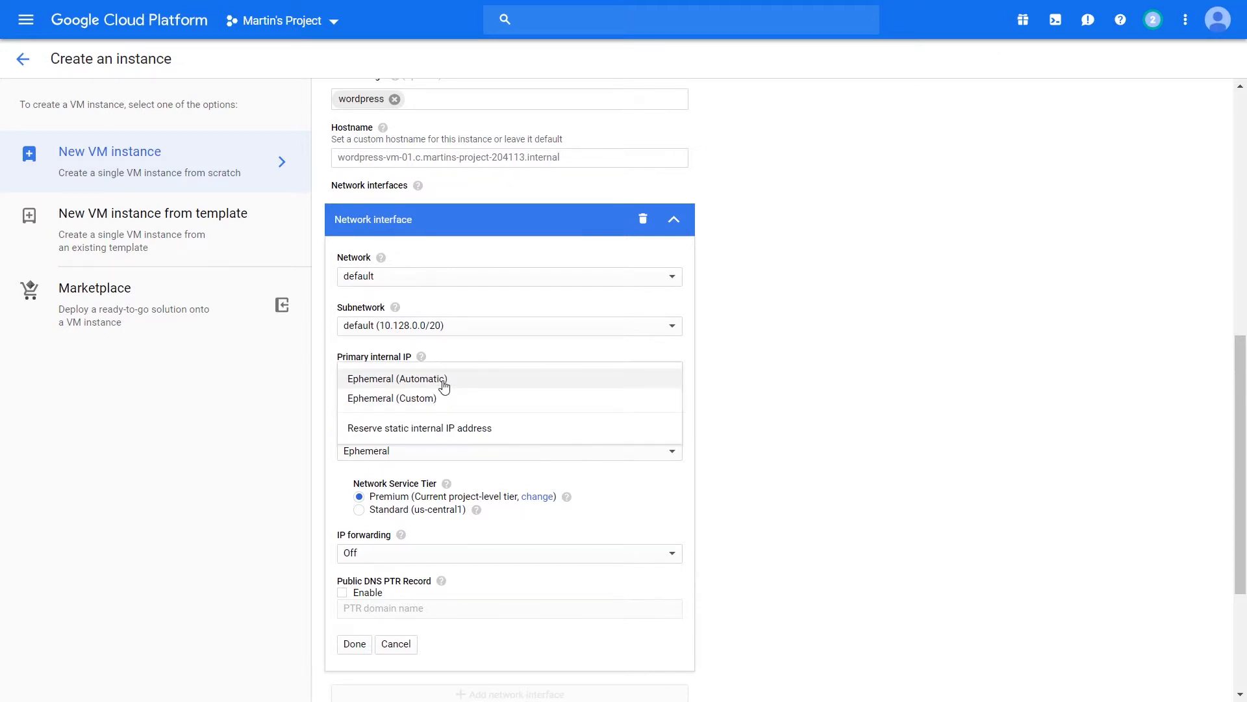
mouse_move(438, 431)
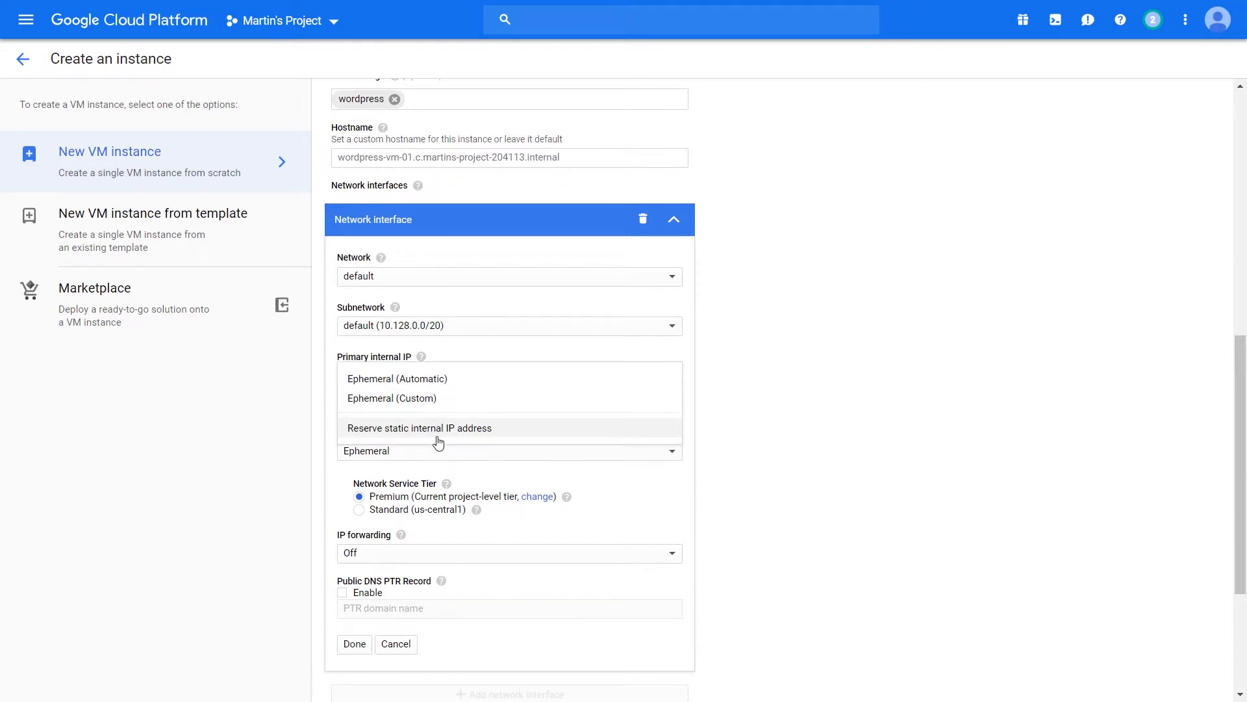
Reserve a static internal IP named 'wordpress-internal-ip' with a manually chosen address.
click(419, 427)
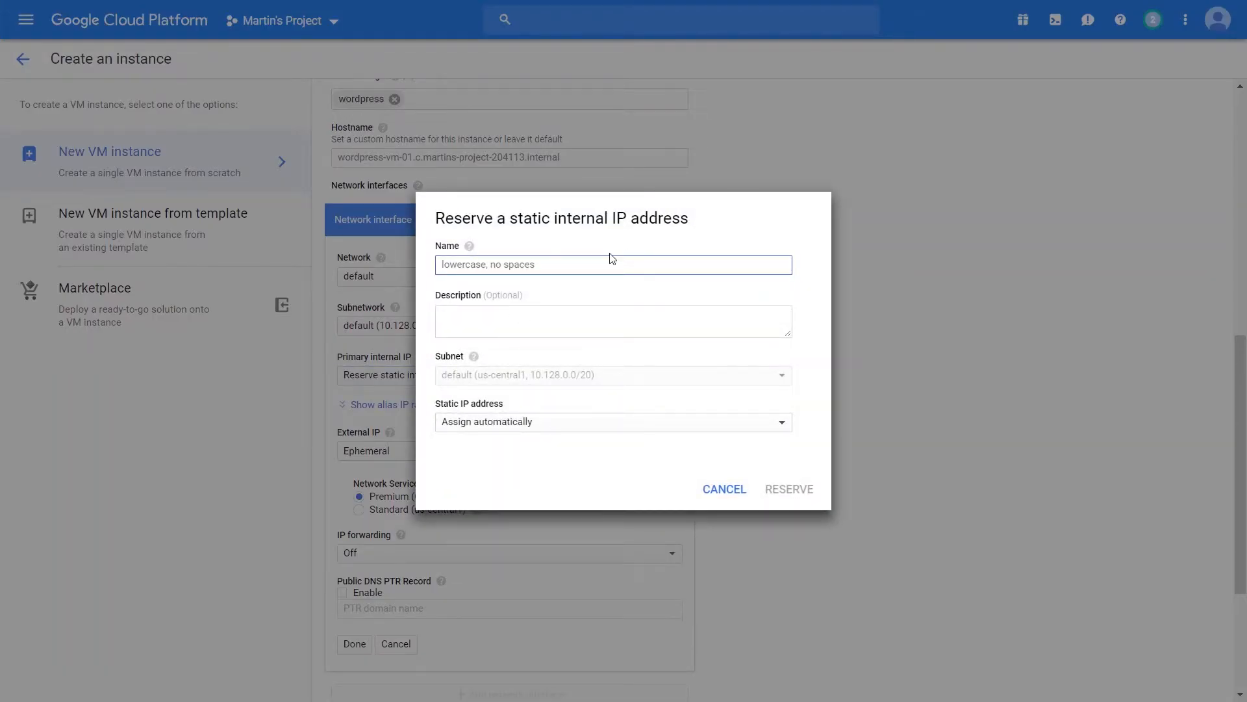
text(worpress)
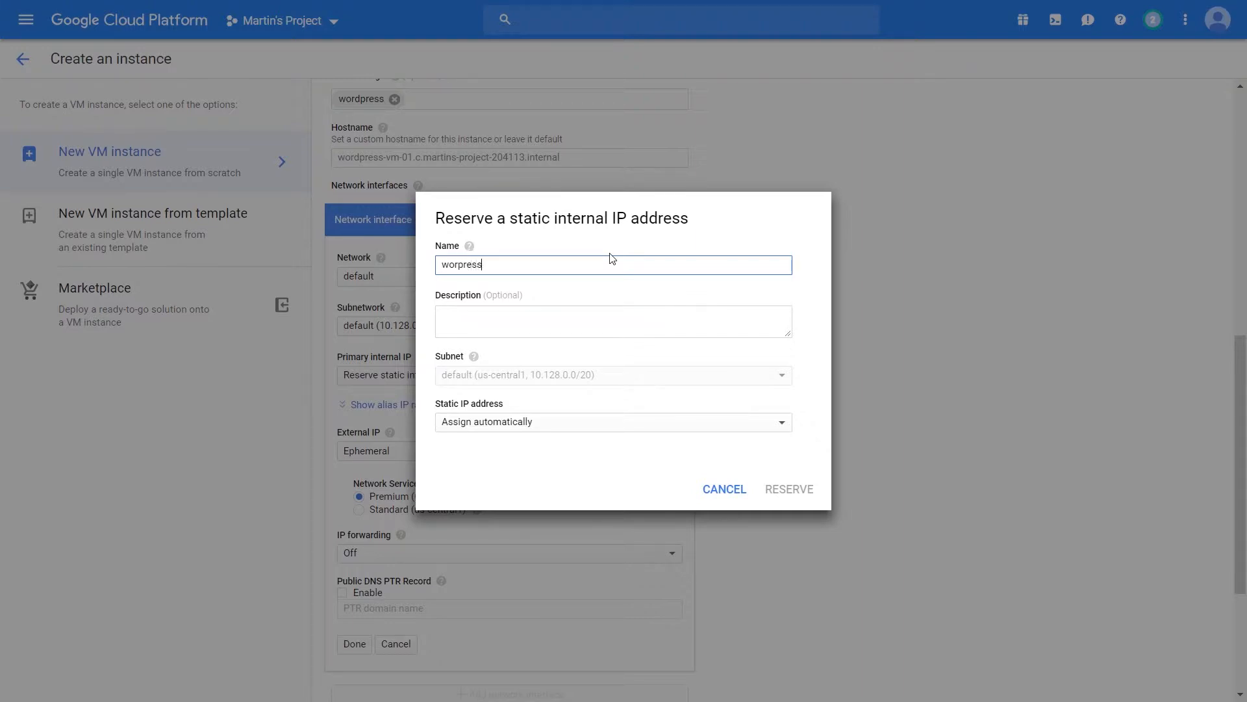
text(wordpress-i)
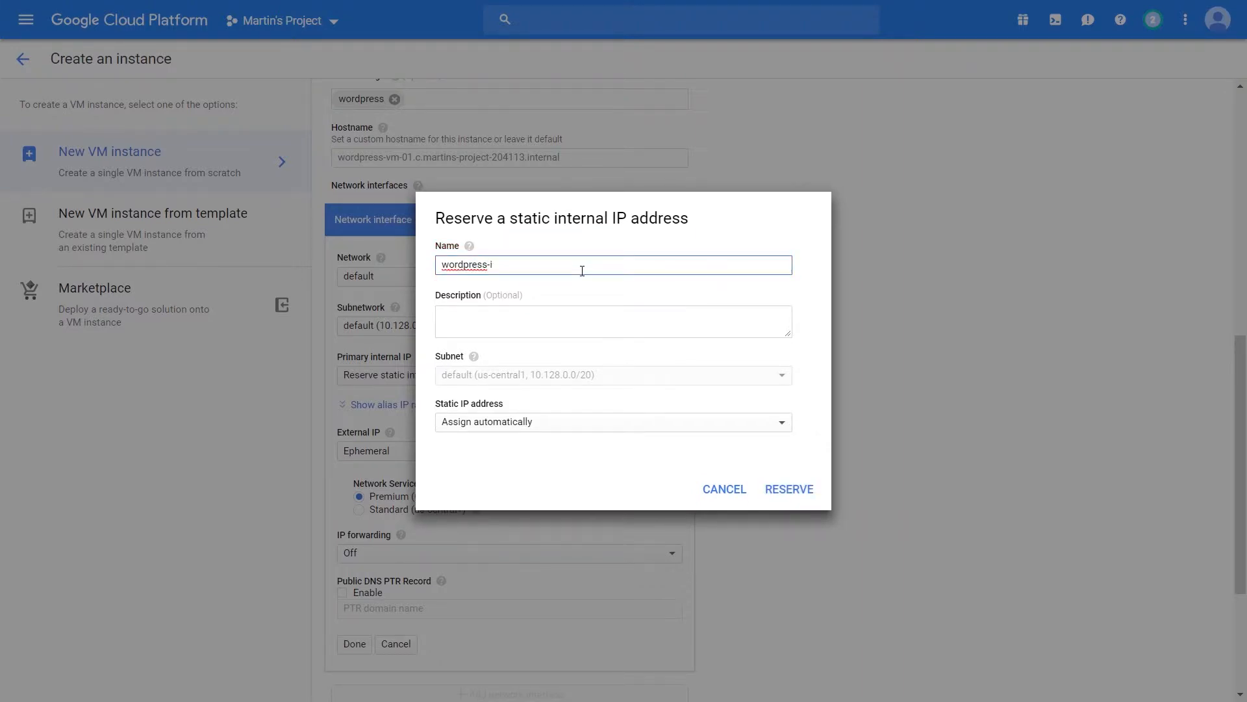
text(nternal-ip)
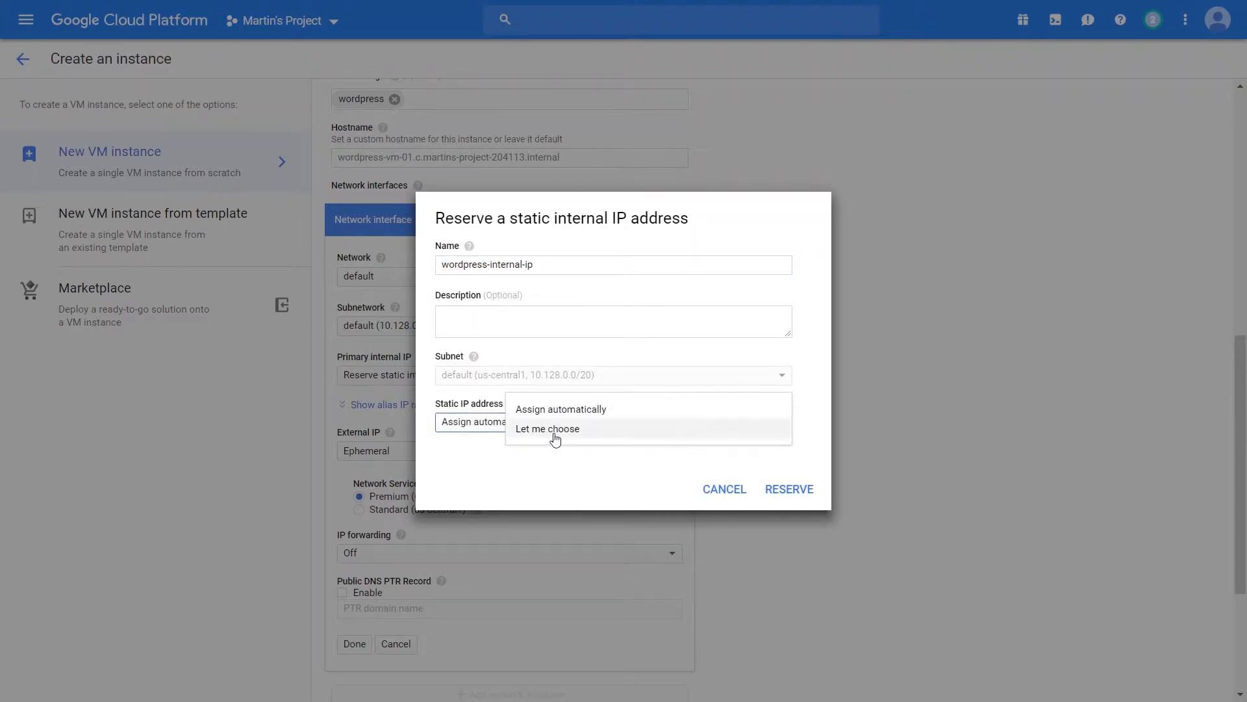
click(547, 428)
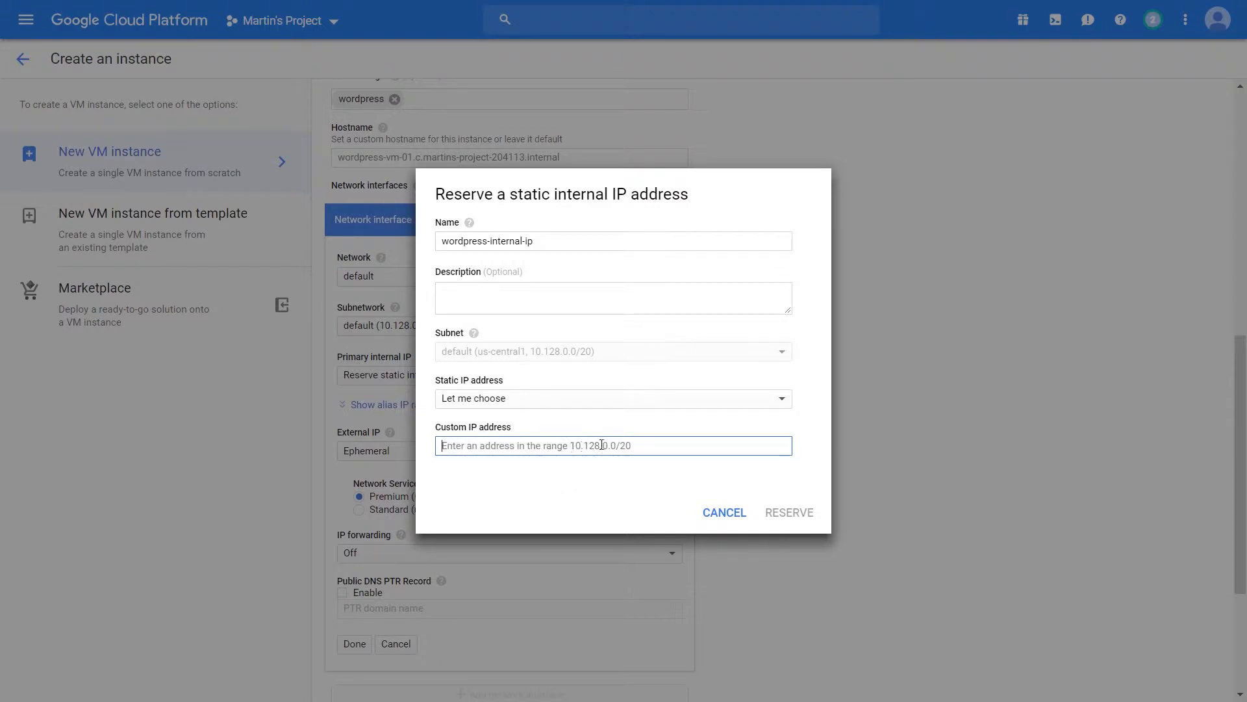
Enter the custom internal address 10.128.0.2 after correcting mistyped endings.
text(10.)
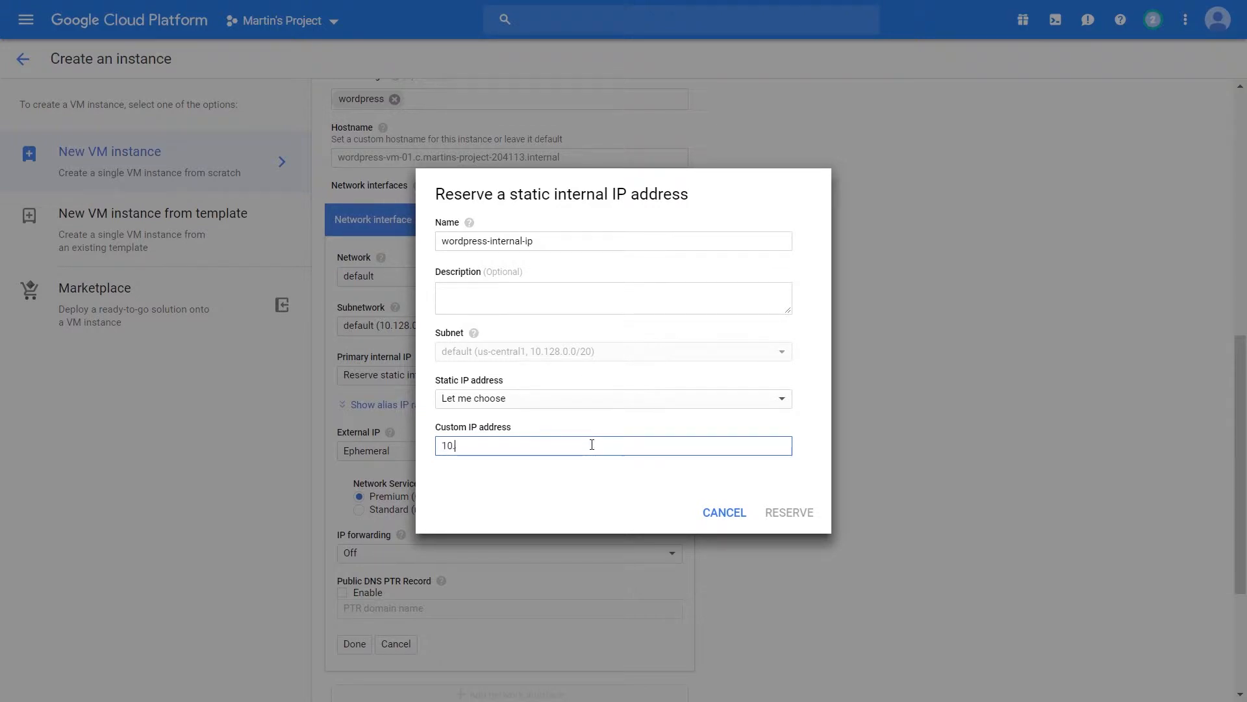
text(128.0)
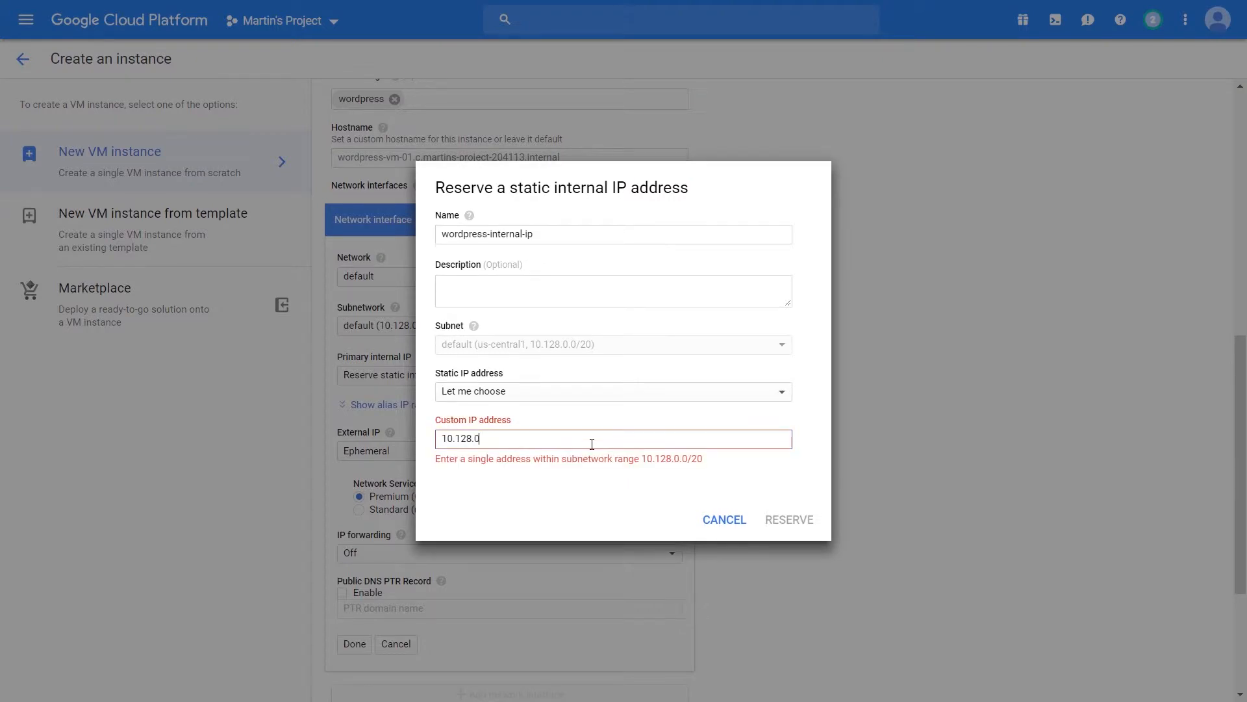
text(1)
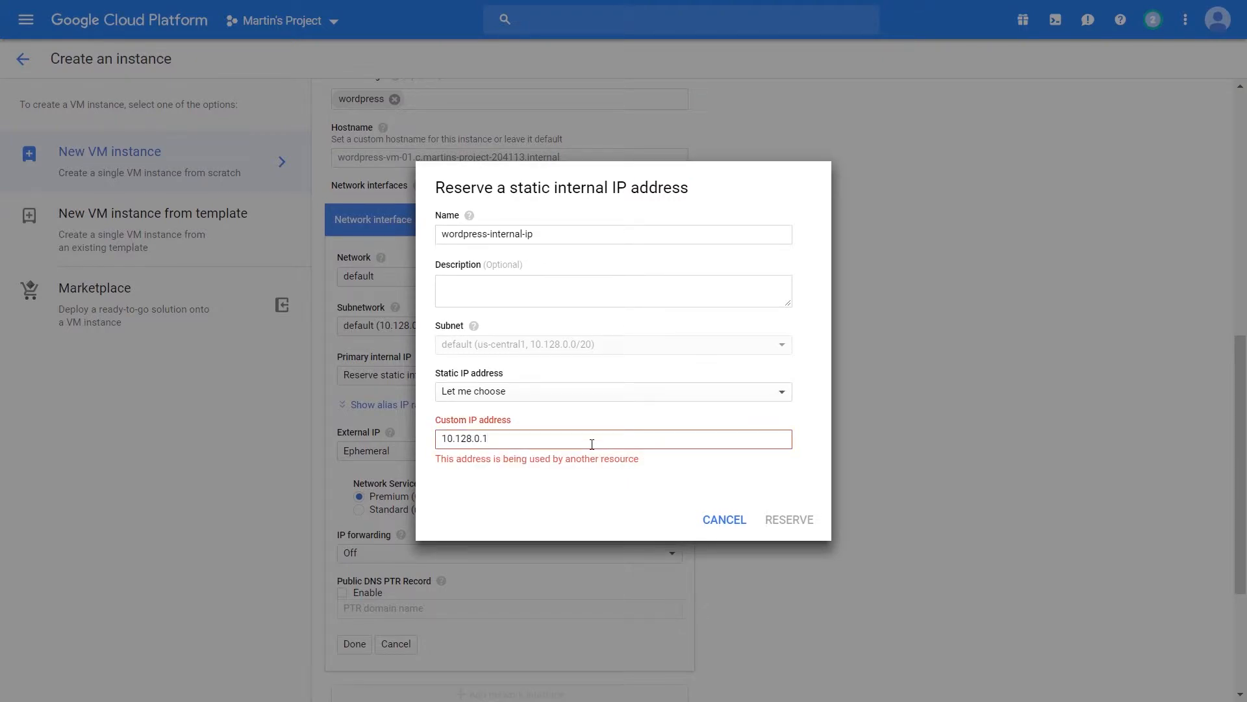
text(10.128.0.2)
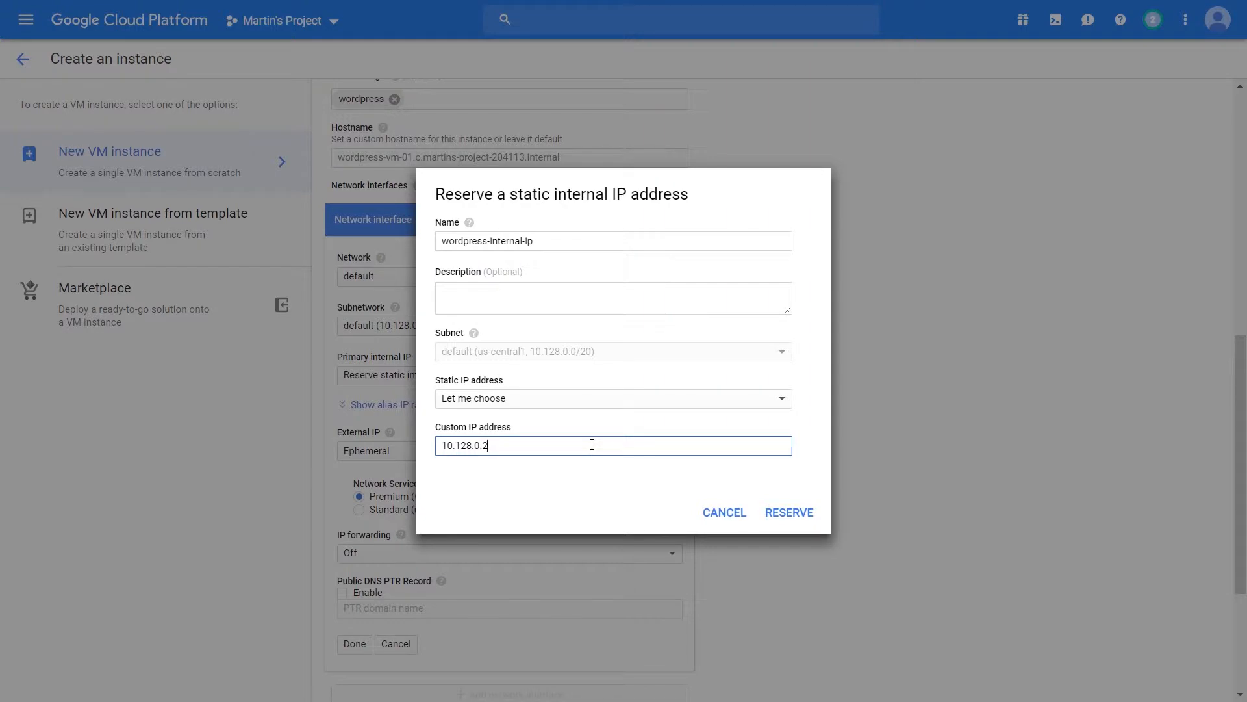
text(10.128.0.0)
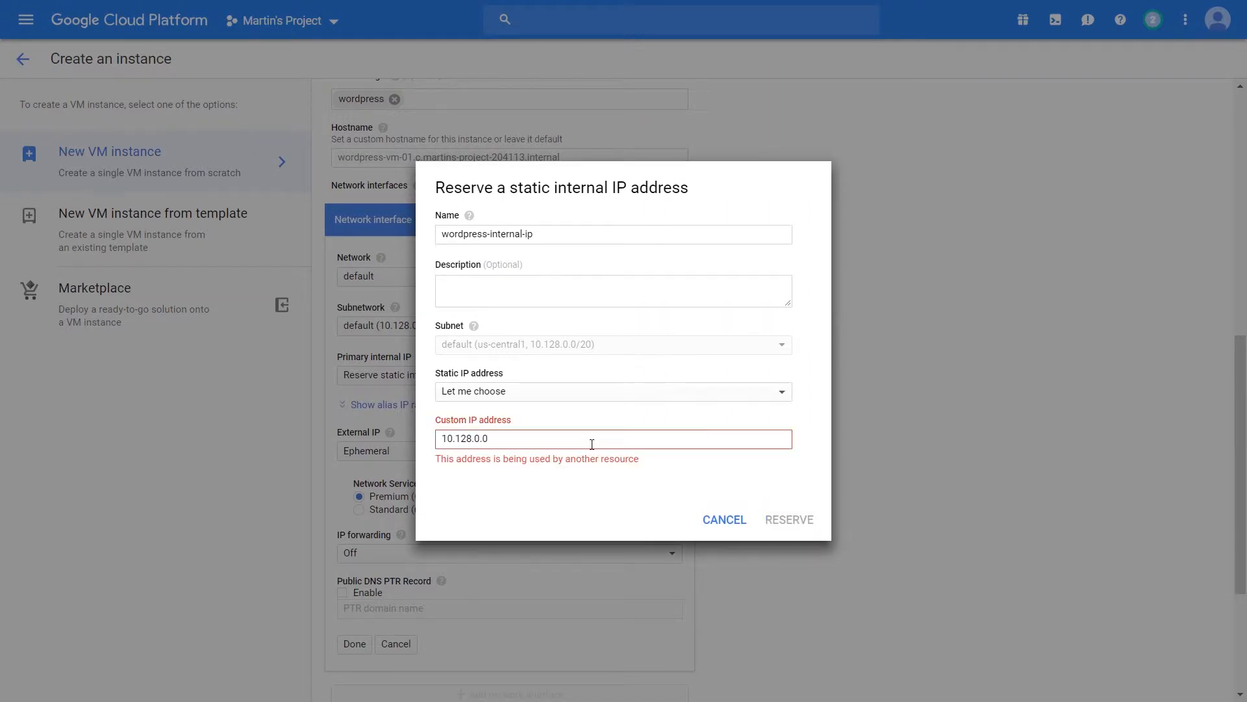
key(Backspace)
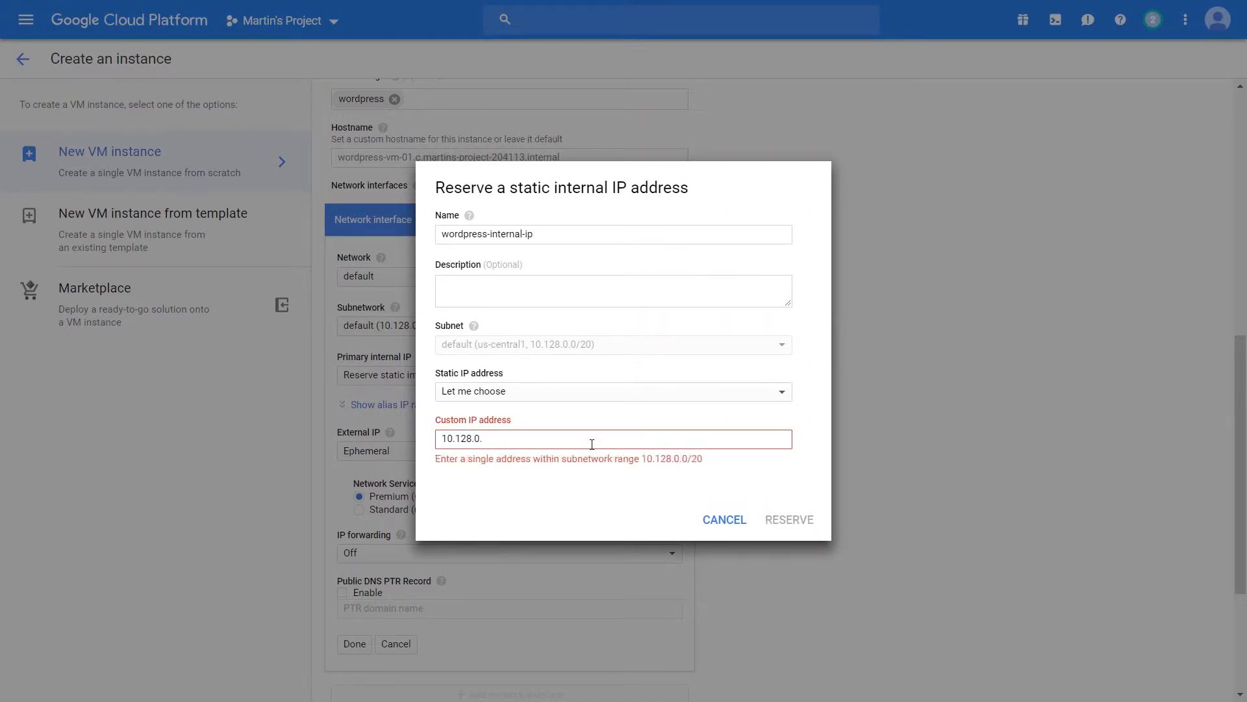
key(Backspace)
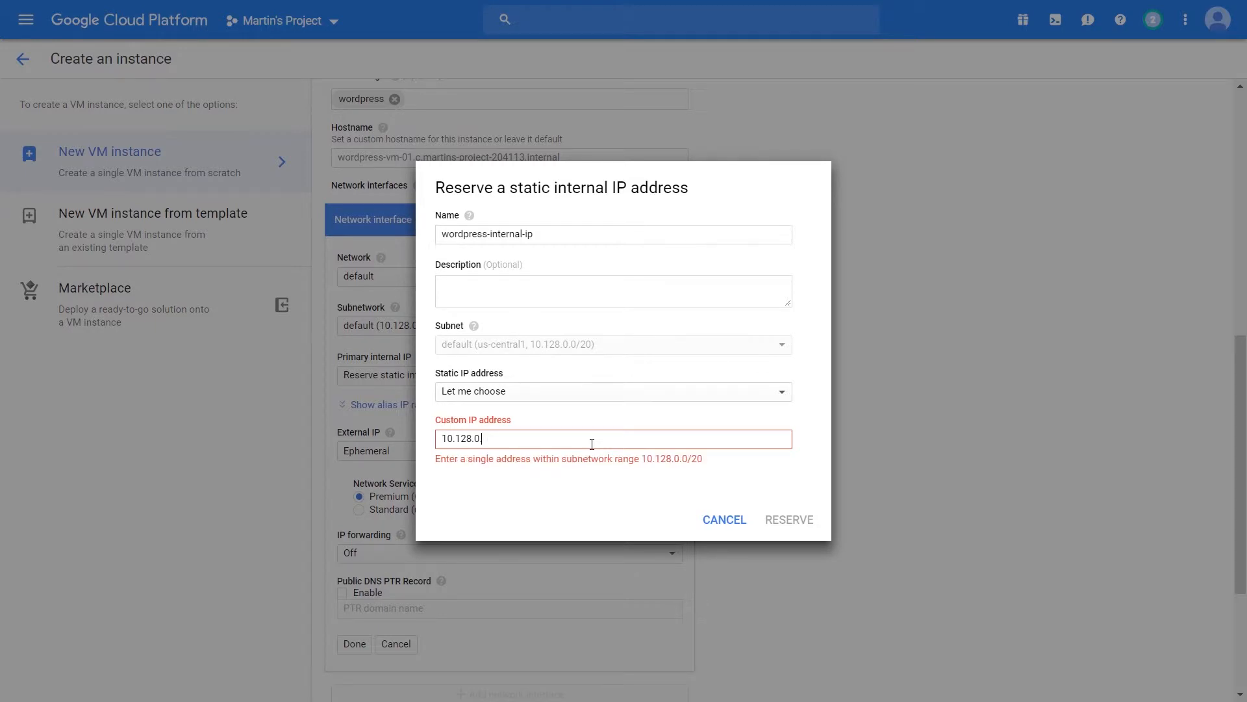
text(255)
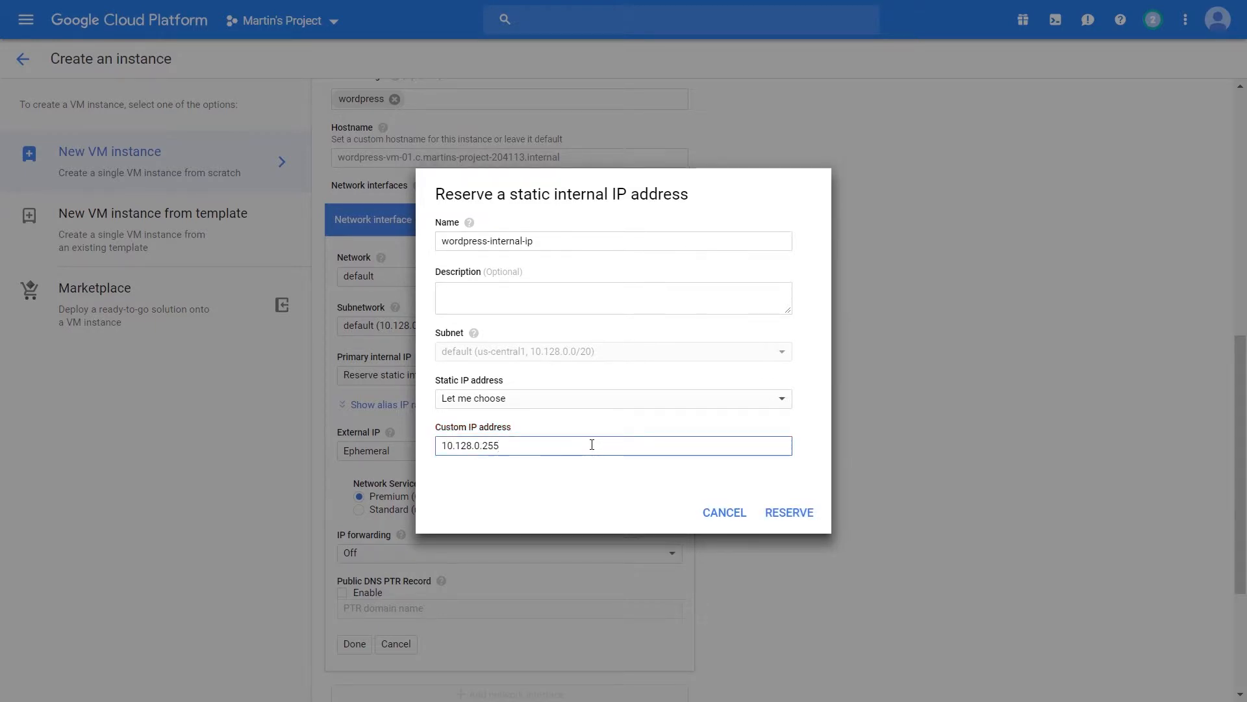
key(Backspace)
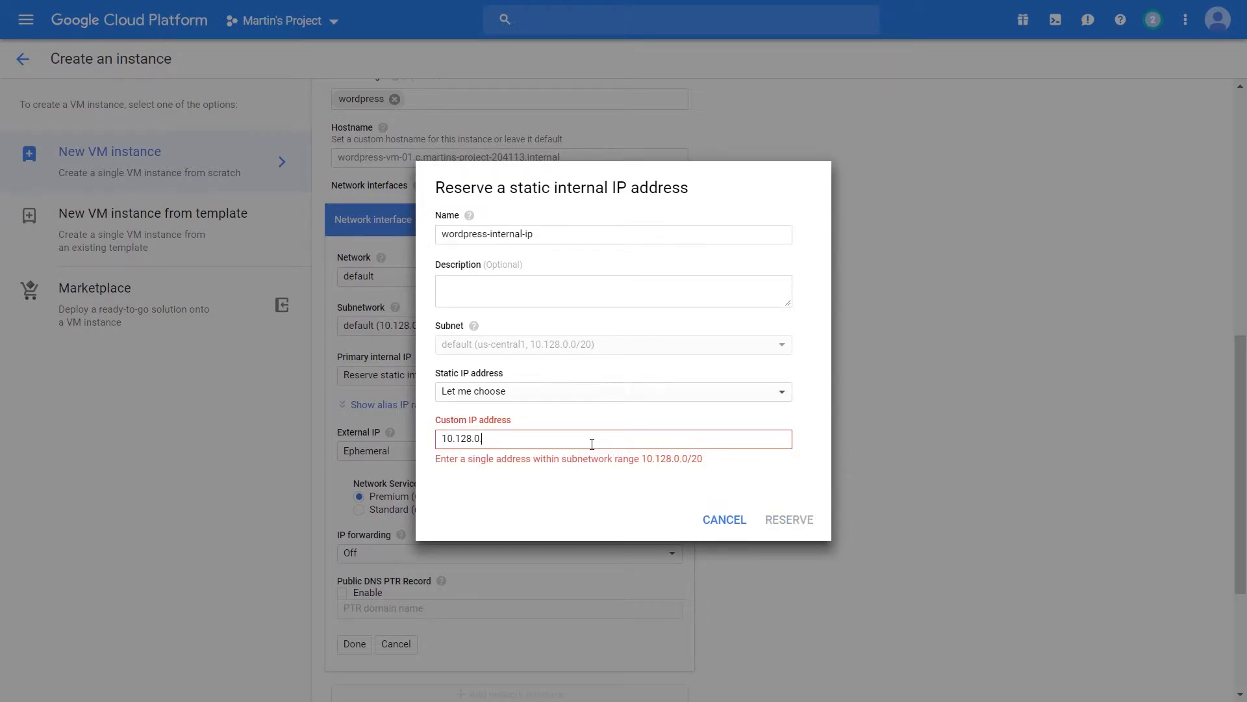
text(2)
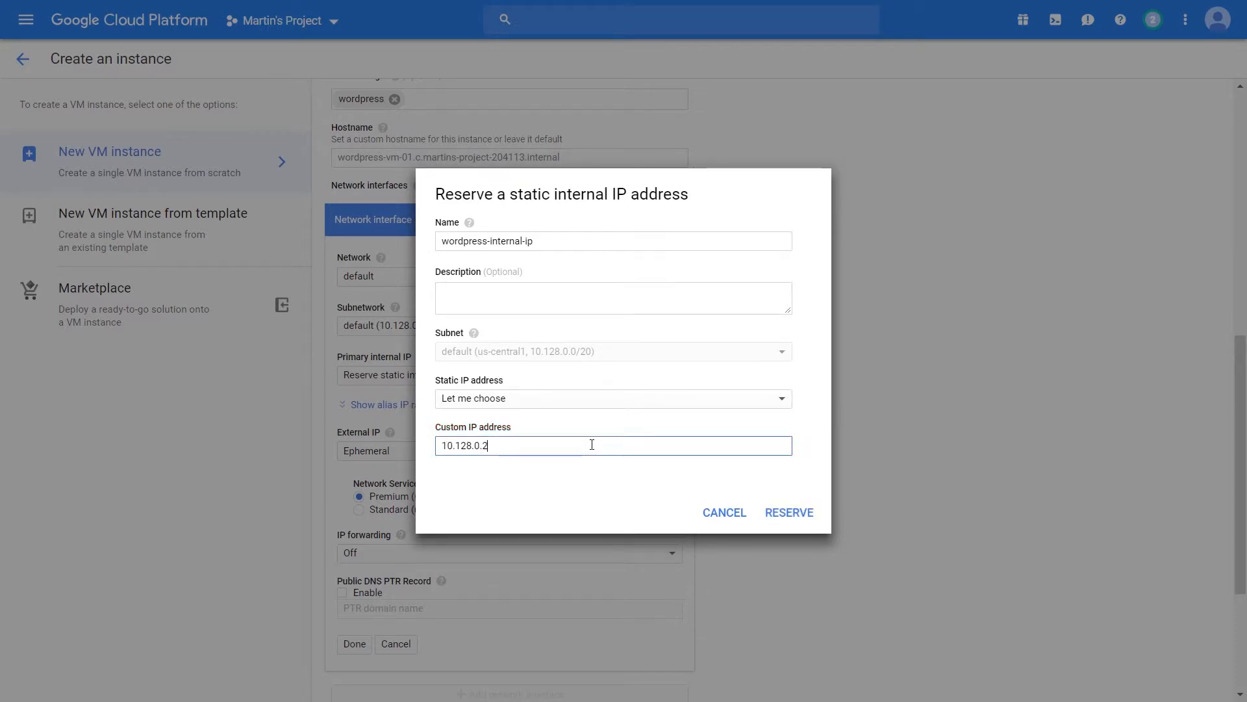
Reserve 10.128.0.2 as wordpress-internal-ip and make it the primary internal IP.
click(789, 512)
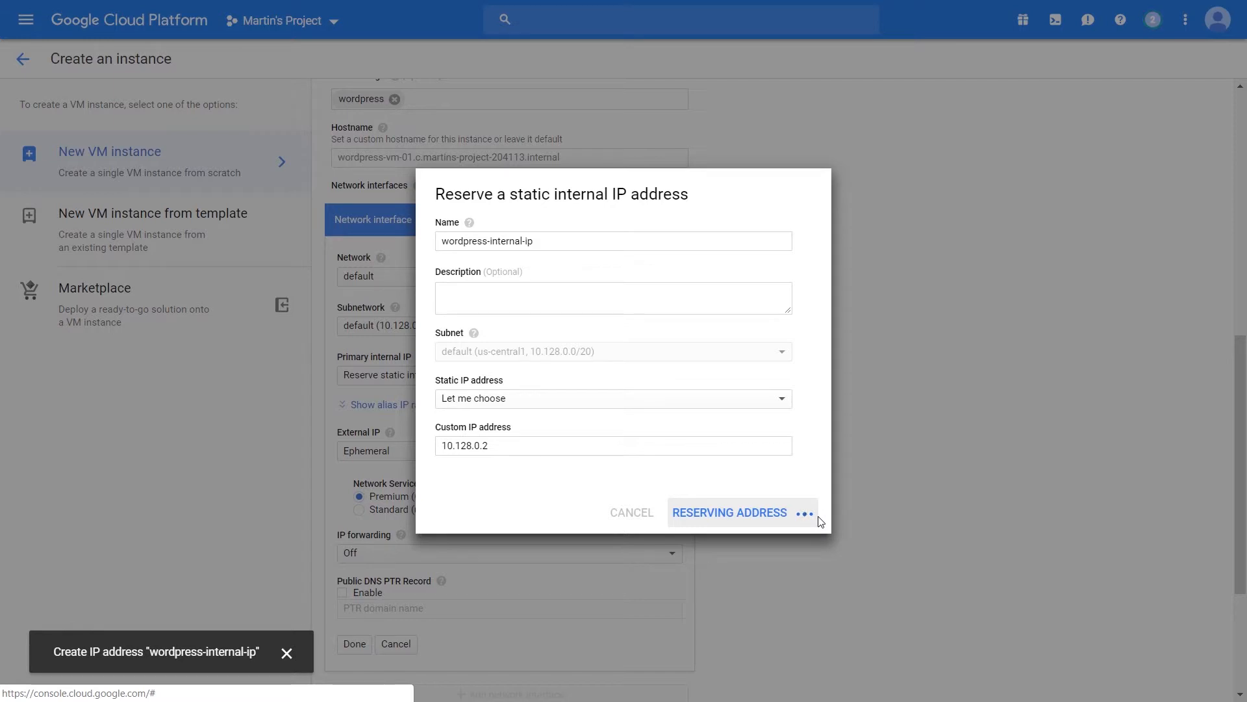
click(728, 512)
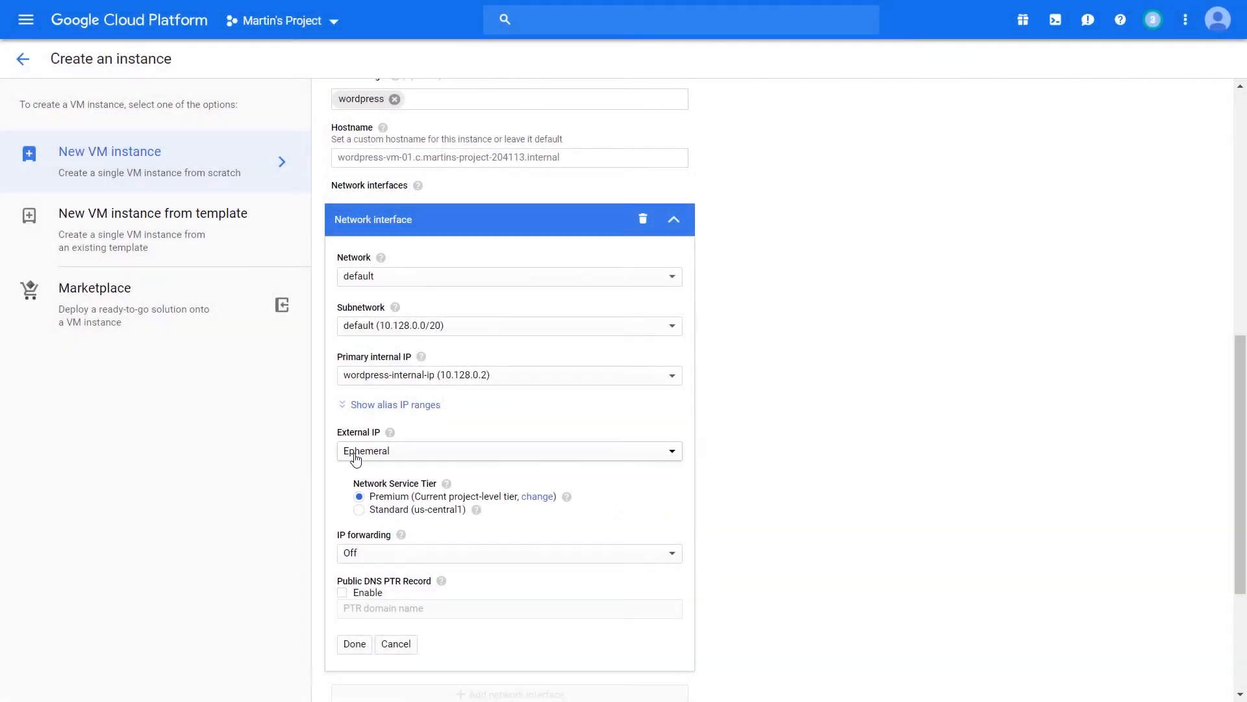
Reserve a new static external IP named 'wordpress-external-ip'.
click(508, 451)
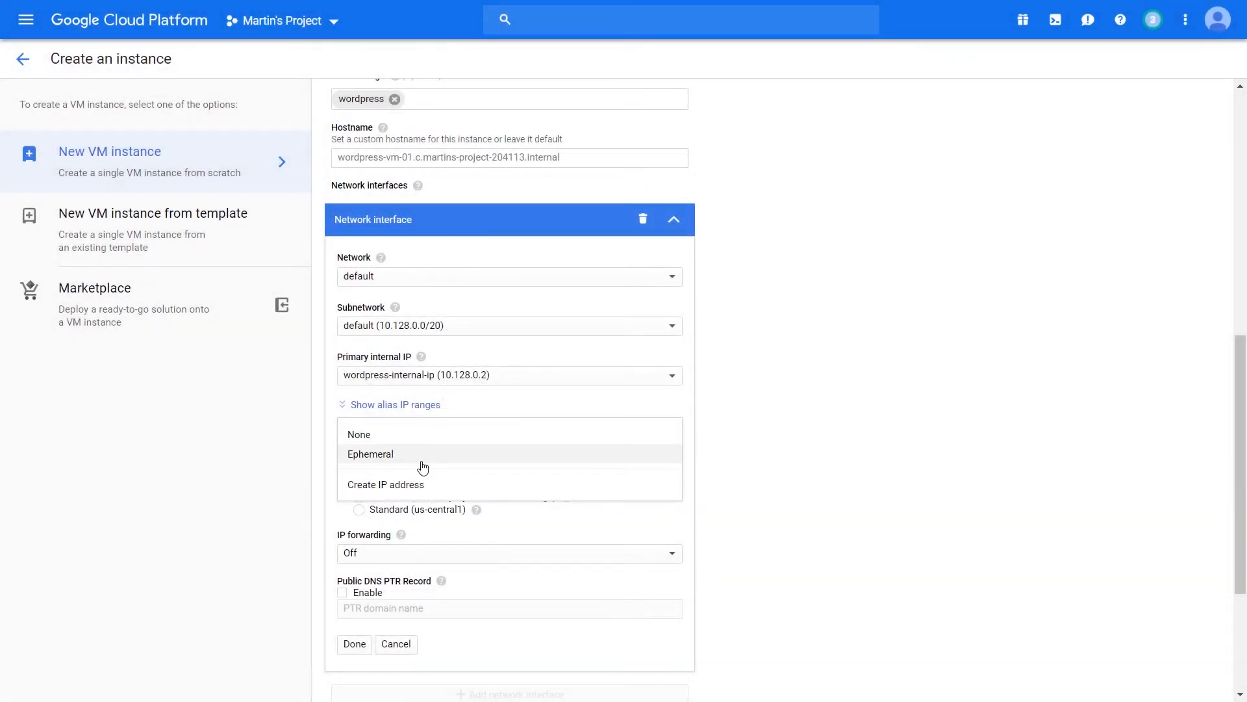
mouse_move(437, 489)
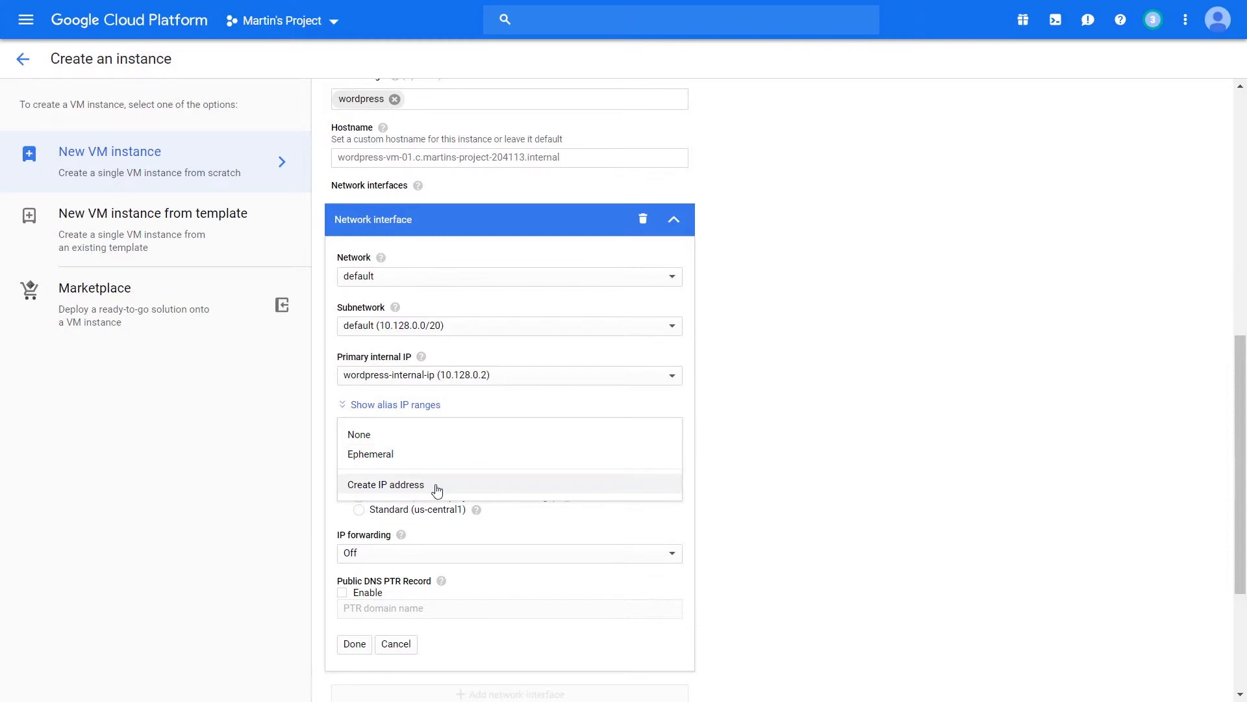
click(385, 485)
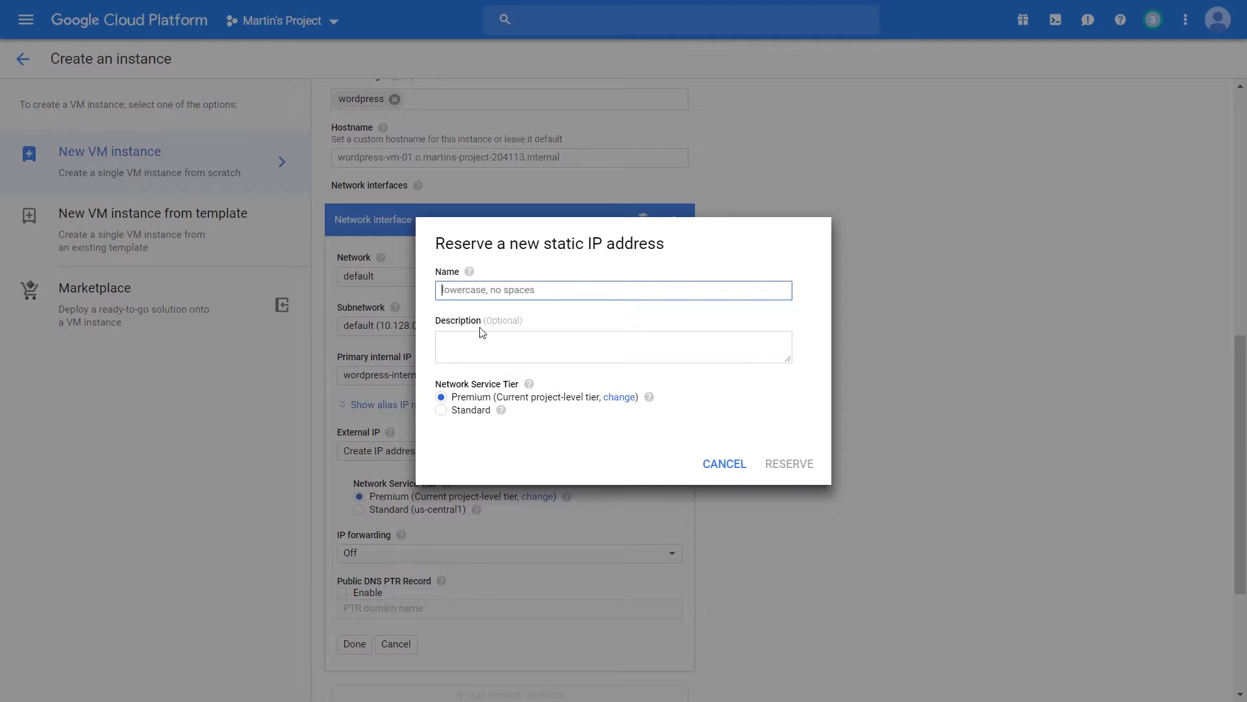
text(wor)
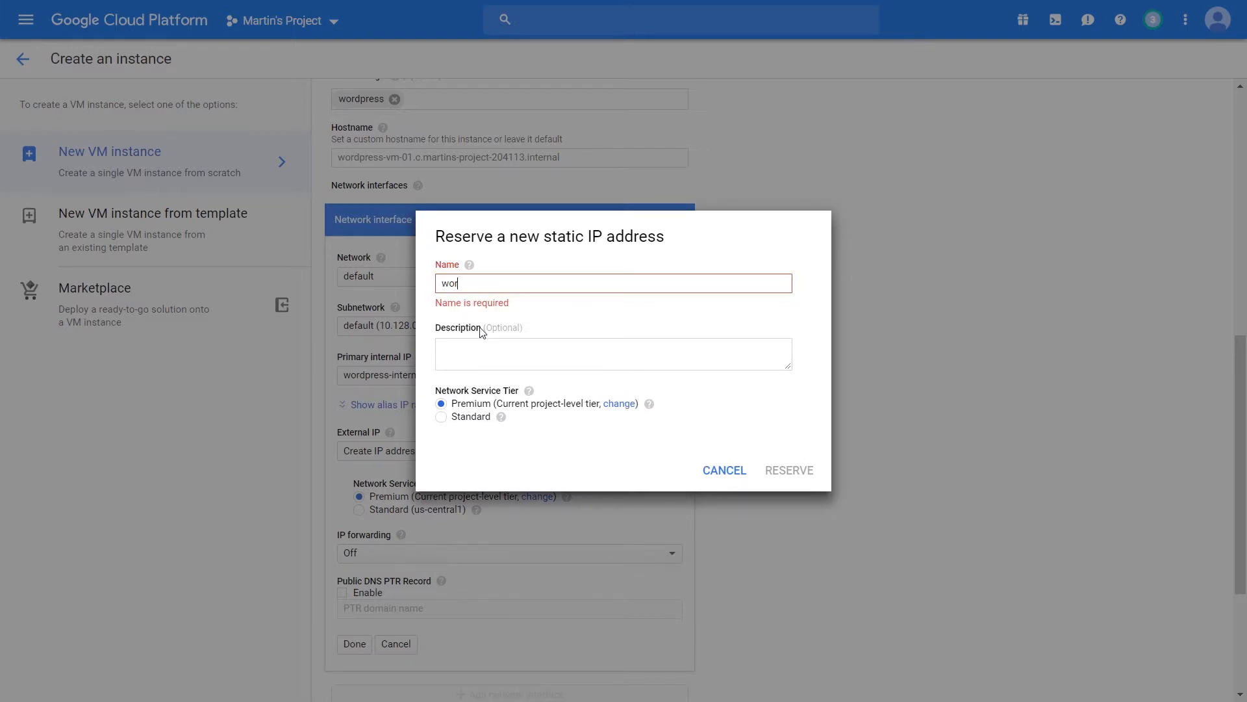
text(wordpress-external-ip)
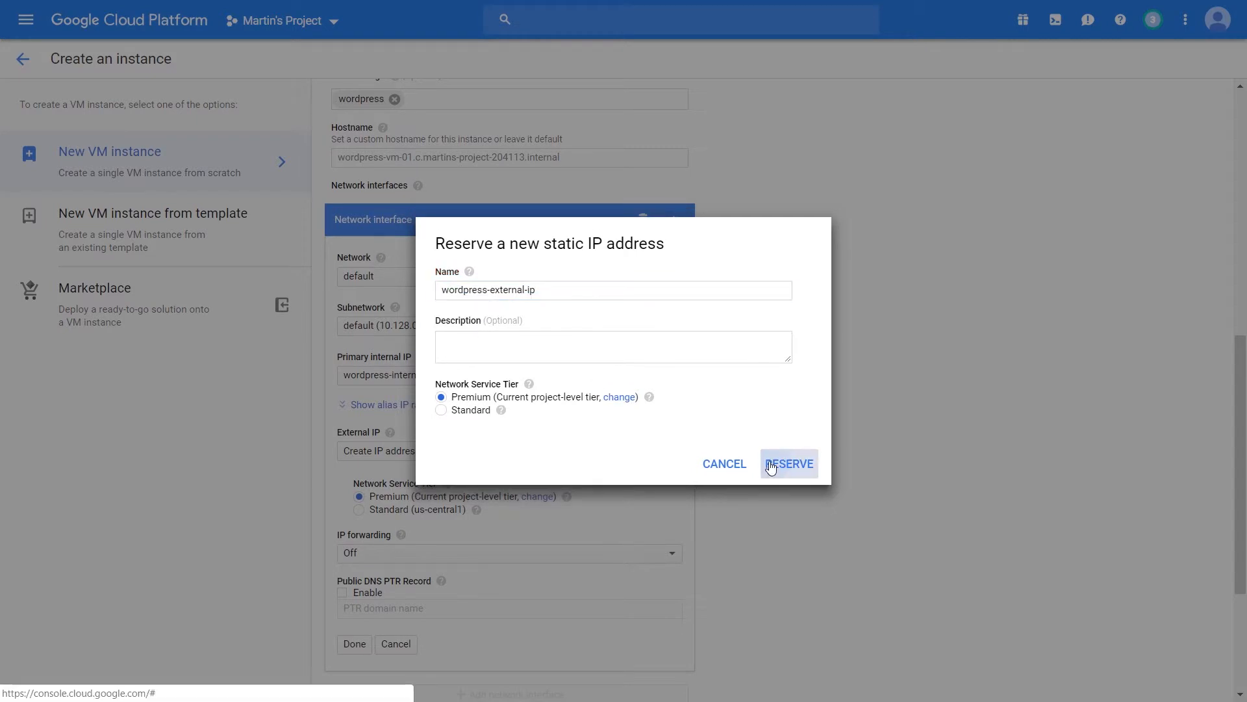
click(789, 462)
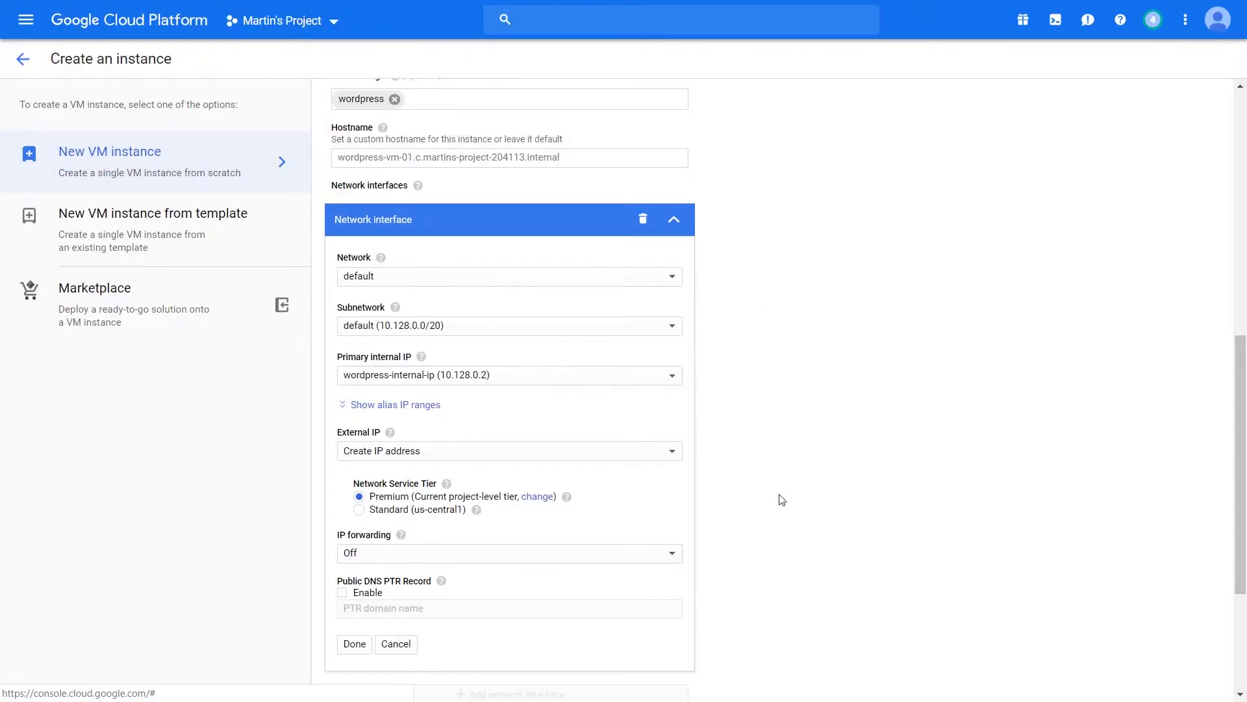
Assign the reserved wordpress-external-ip (35.238.66.78) as the instance's external IP.
click(510, 451)
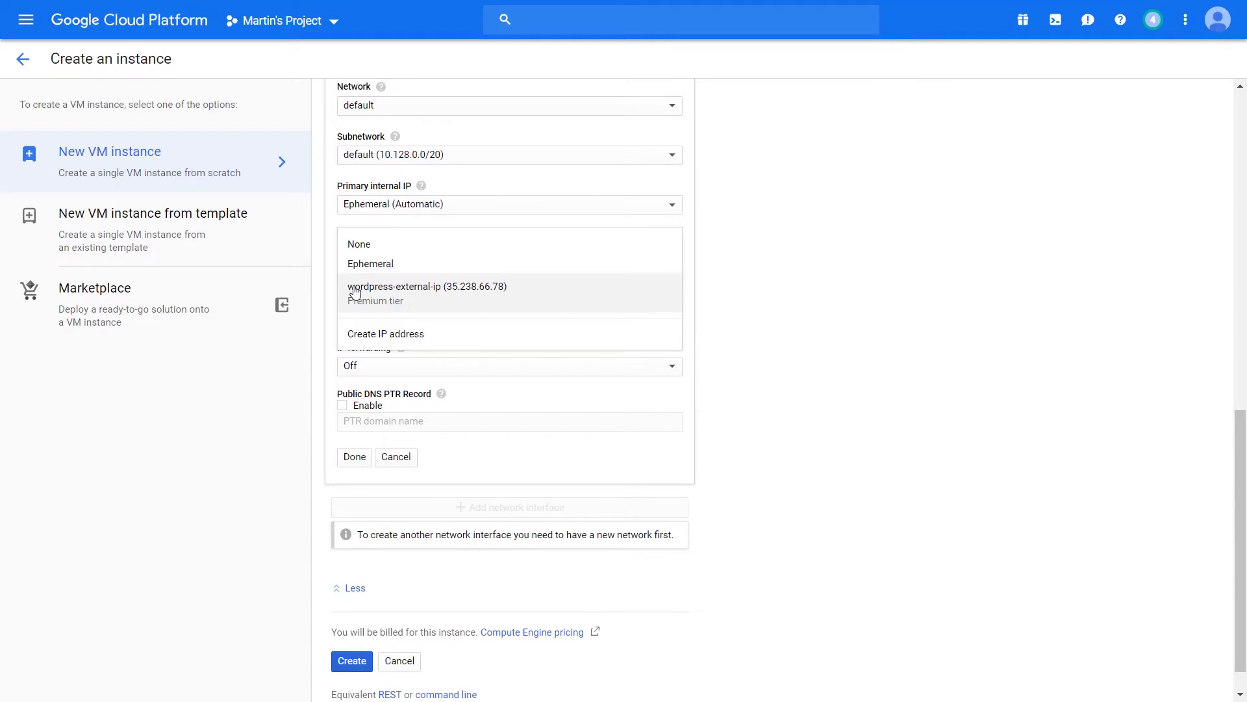
click(427, 286)
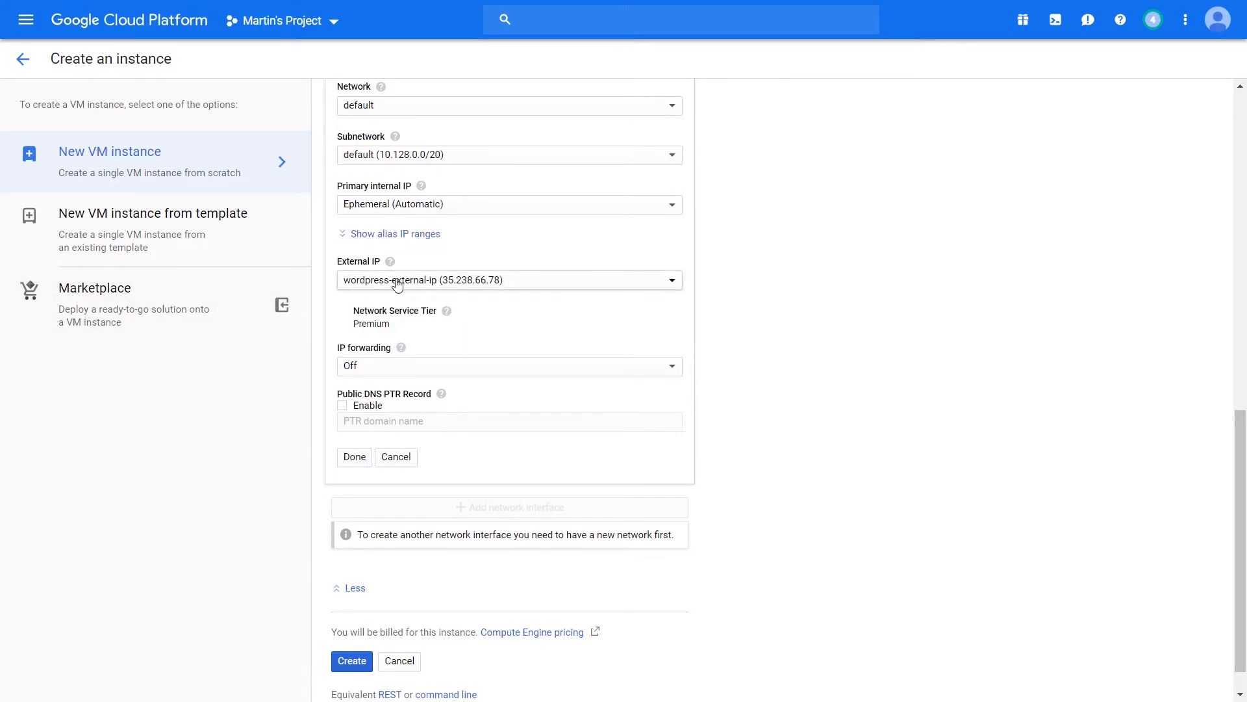
mouse_move(506, 322)
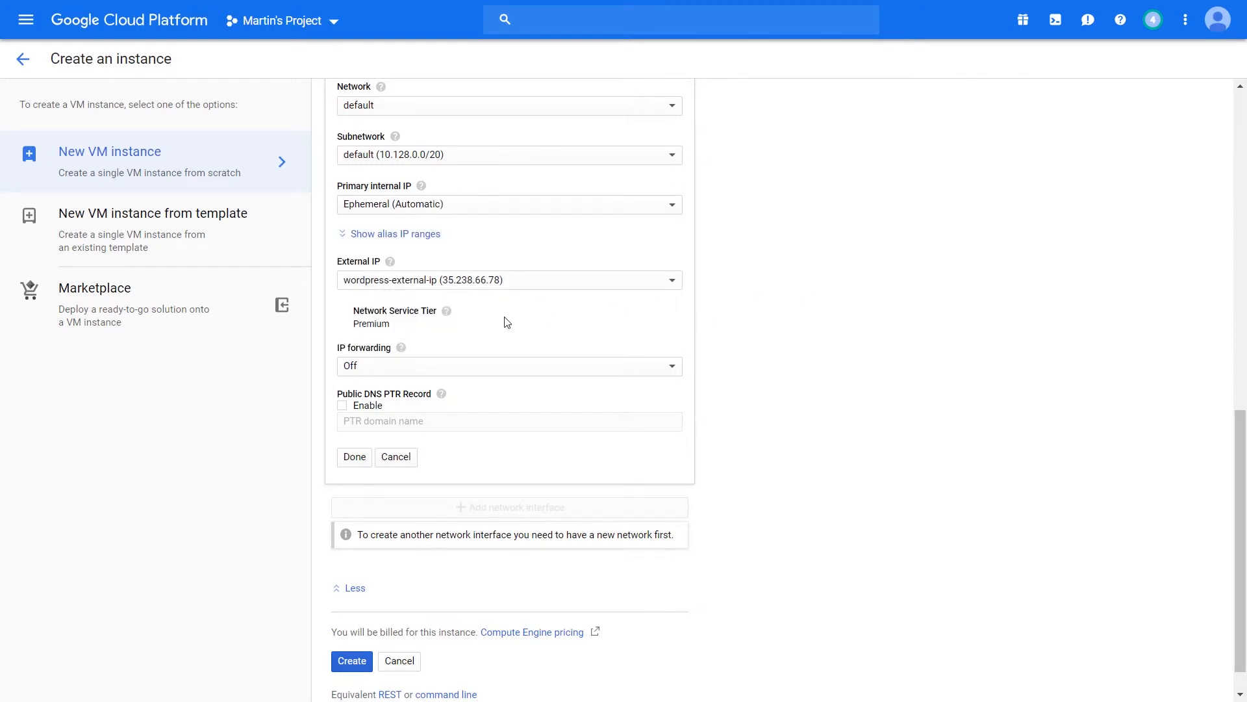
mouse_move(437, 290)
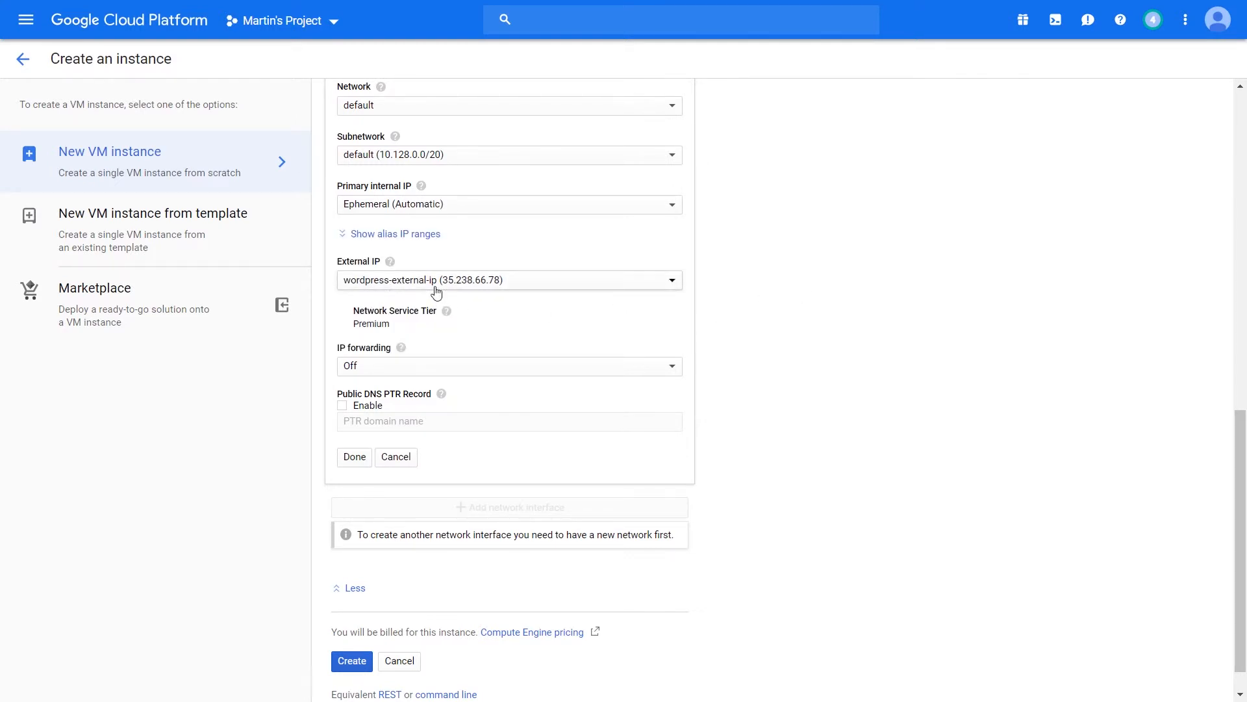
click(508, 280)
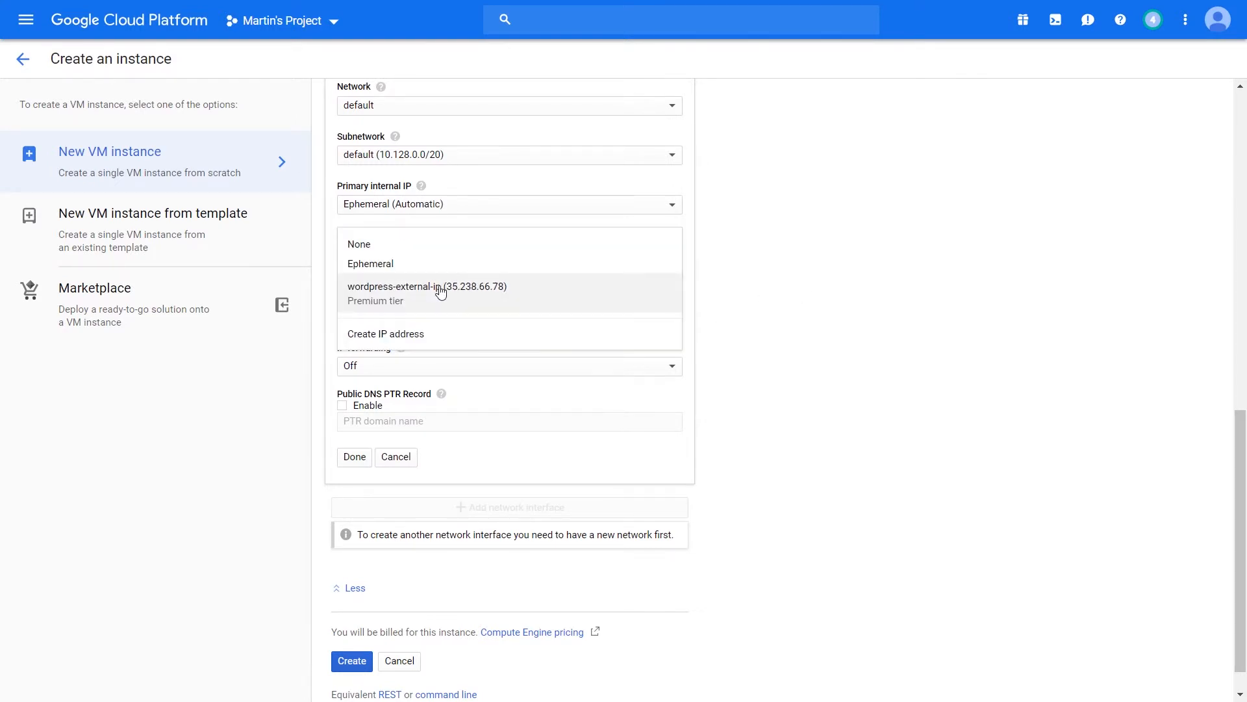
mouse_move(420, 269)
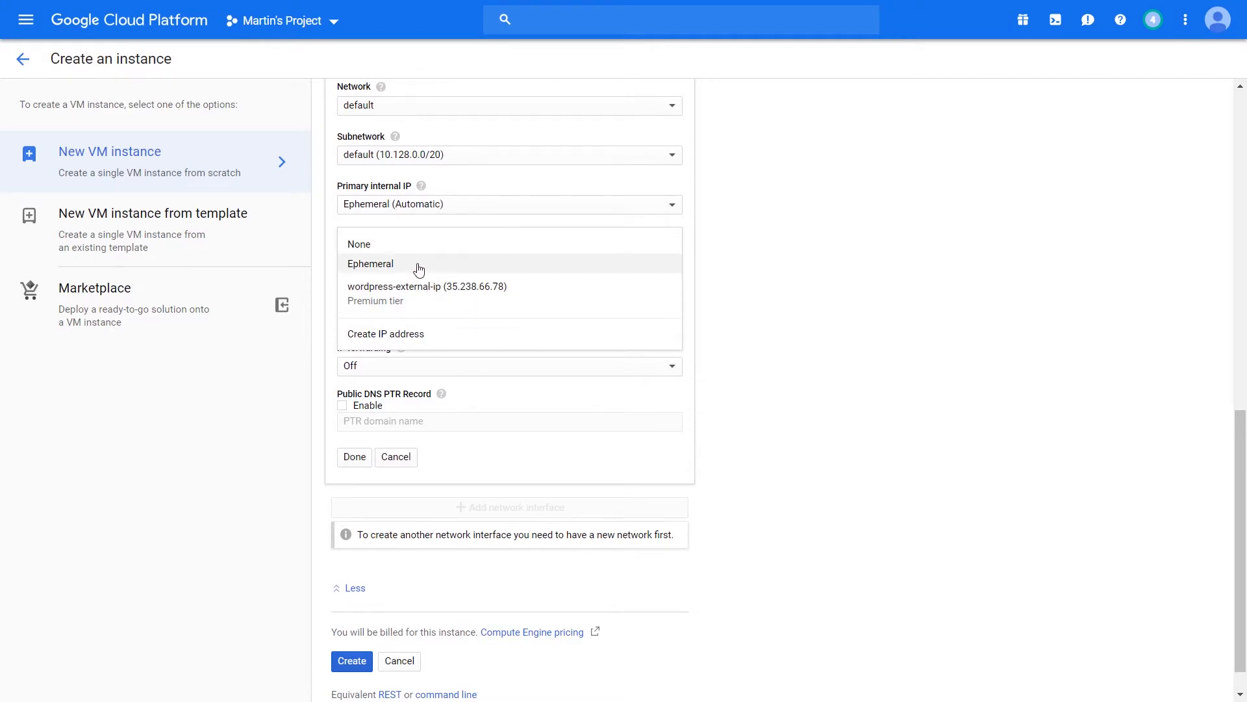
Switch the external IP to Ephemeral on the Standard (us-central1) network service tier.
click(370, 264)
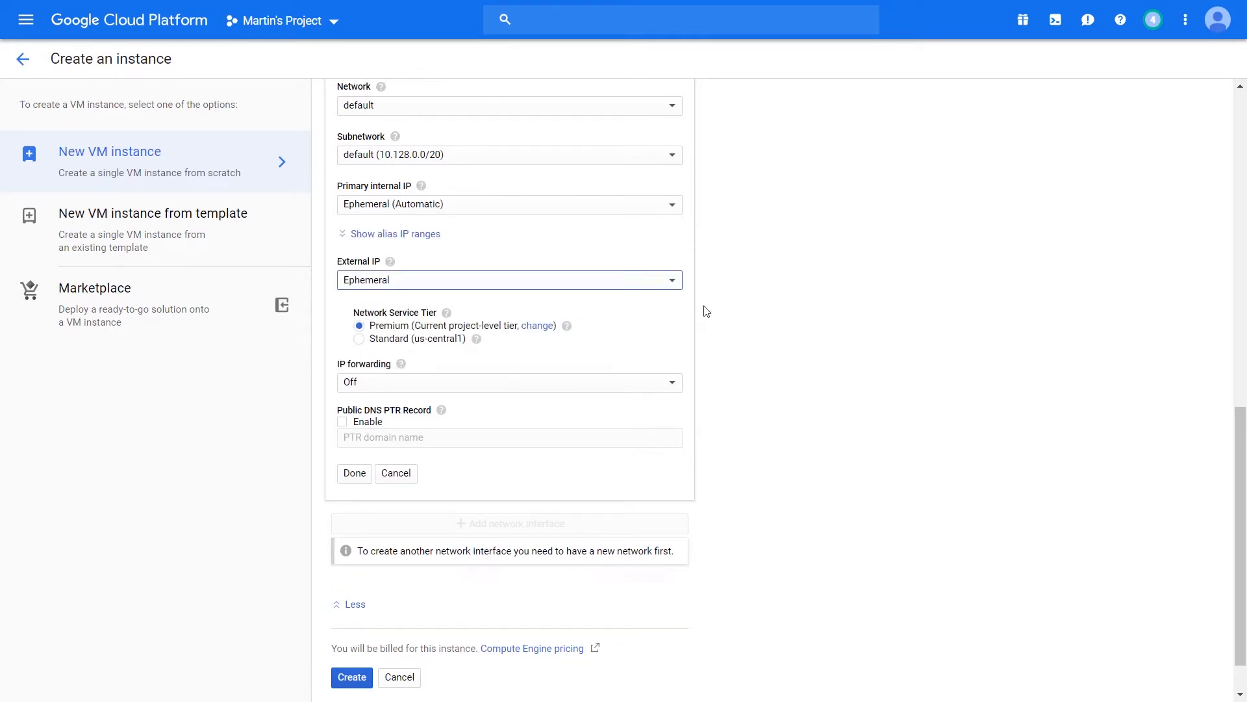
mouse_move(696, 311)
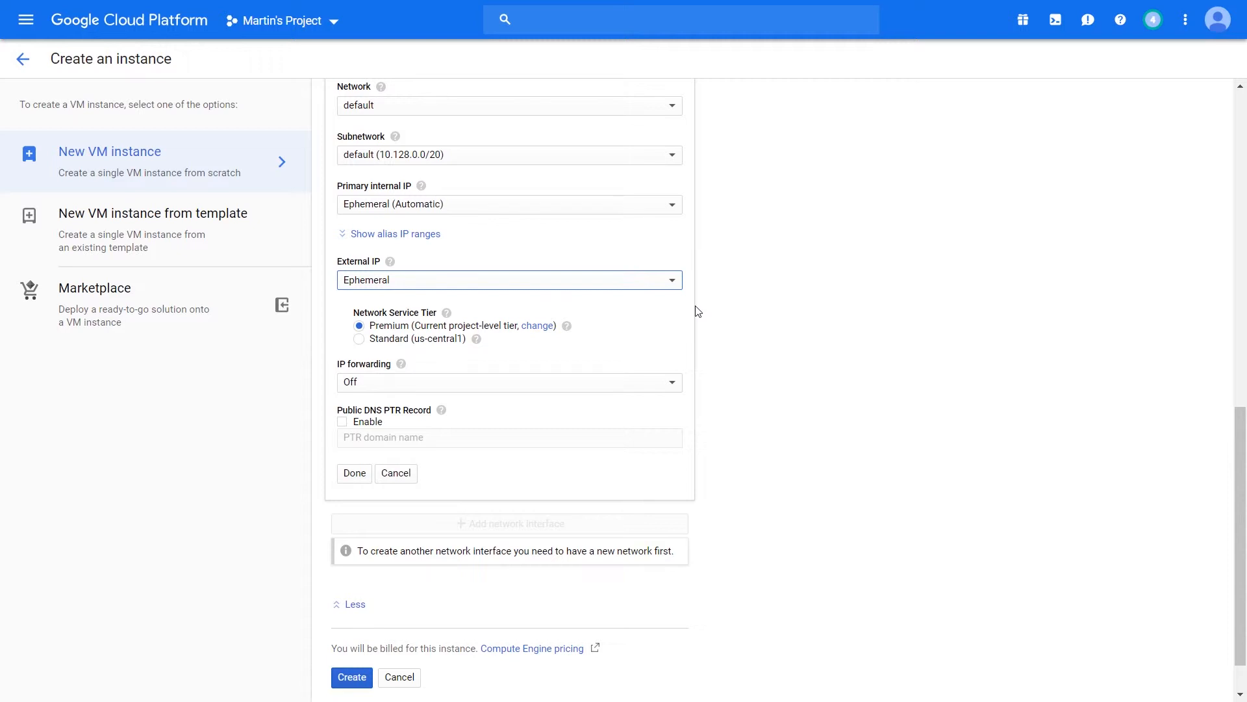
mouse_move(428, 339)
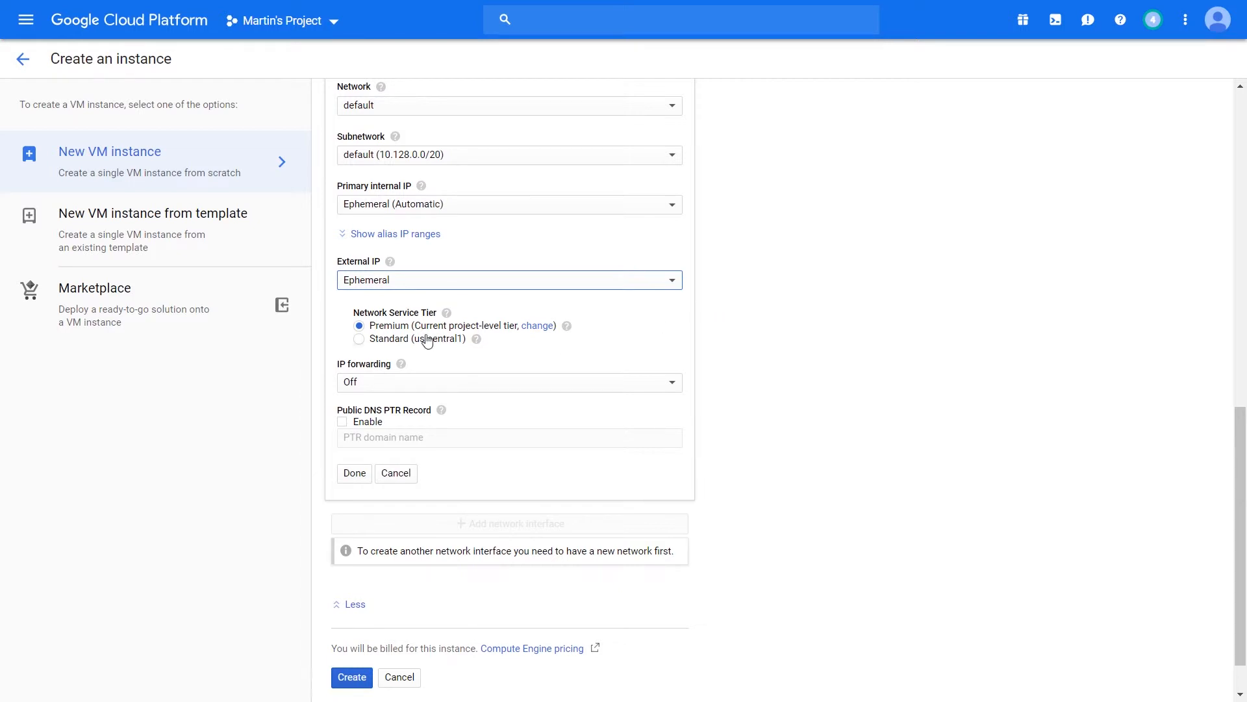
mouse_move(317, 343)
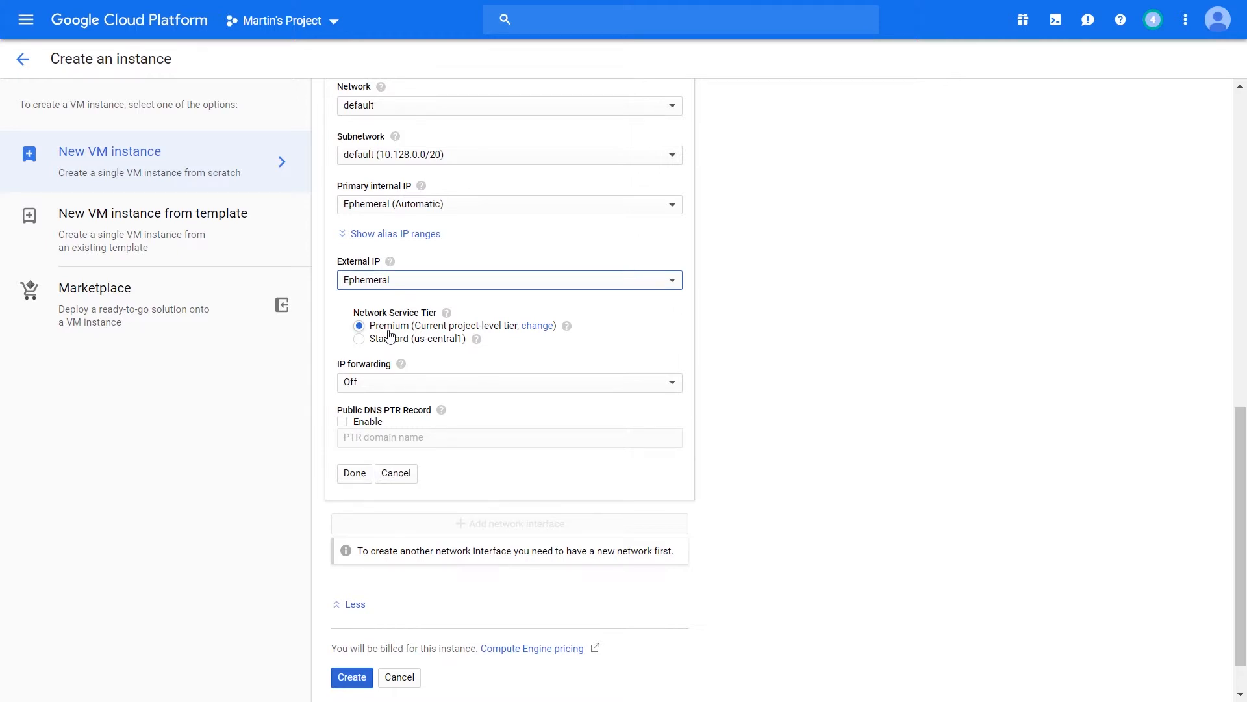
mouse_move(380, 337)
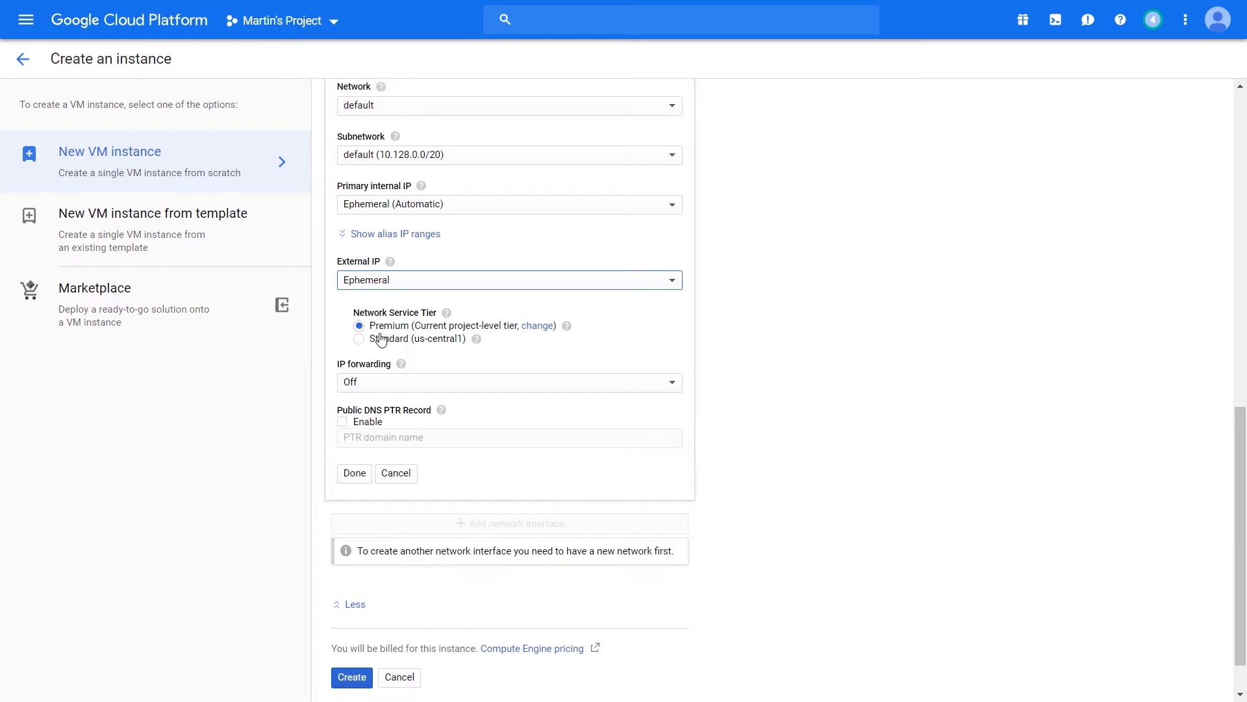
click(360, 338)
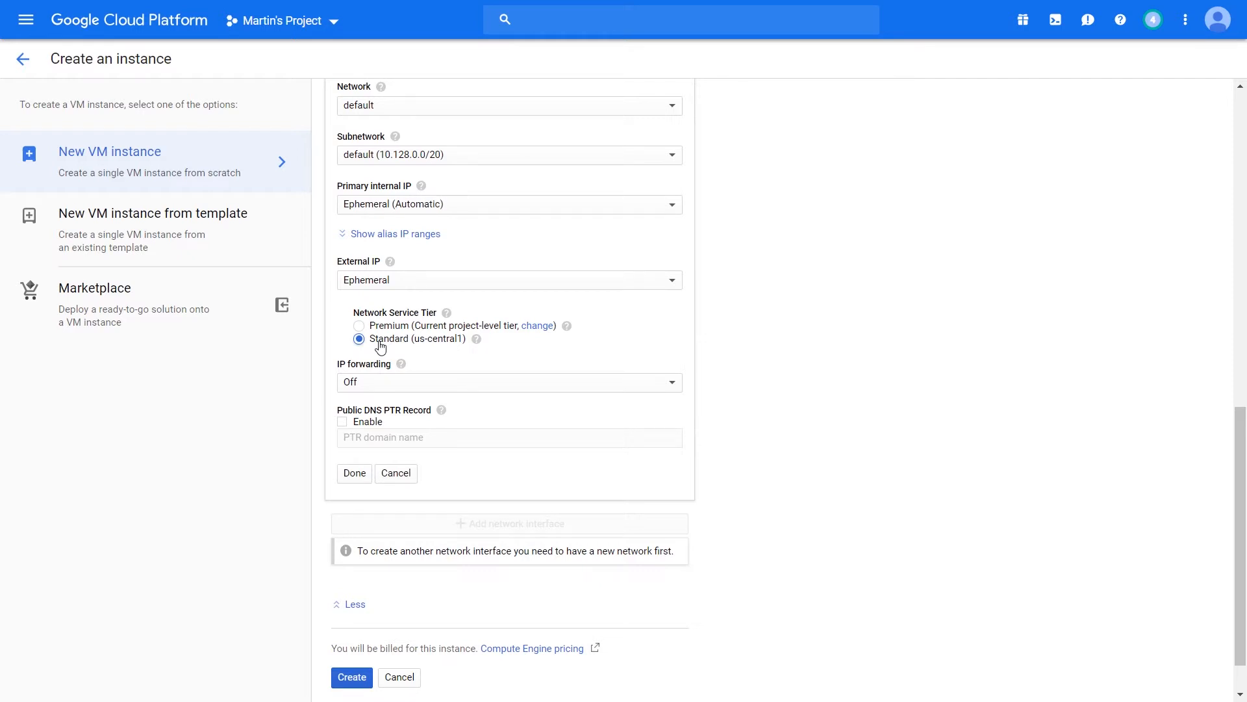
Turn IP forwarding On for the network interface.
scroll(up, 3)
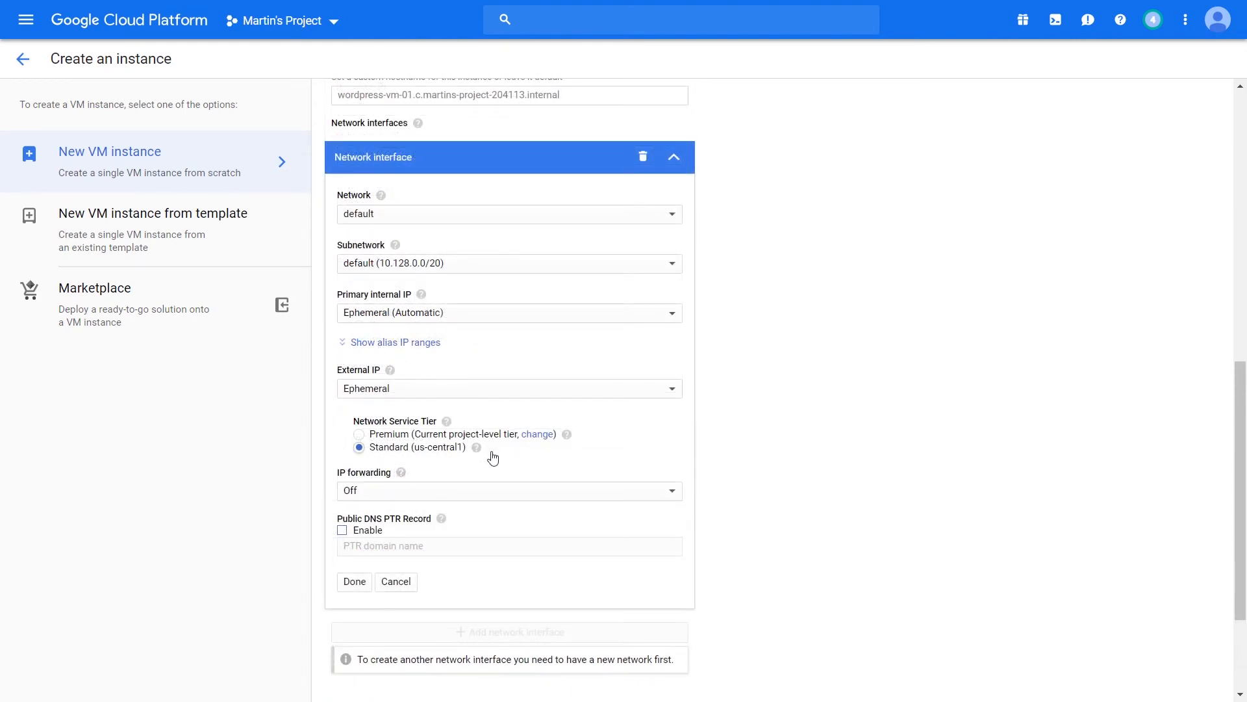
mouse_move(401, 492)
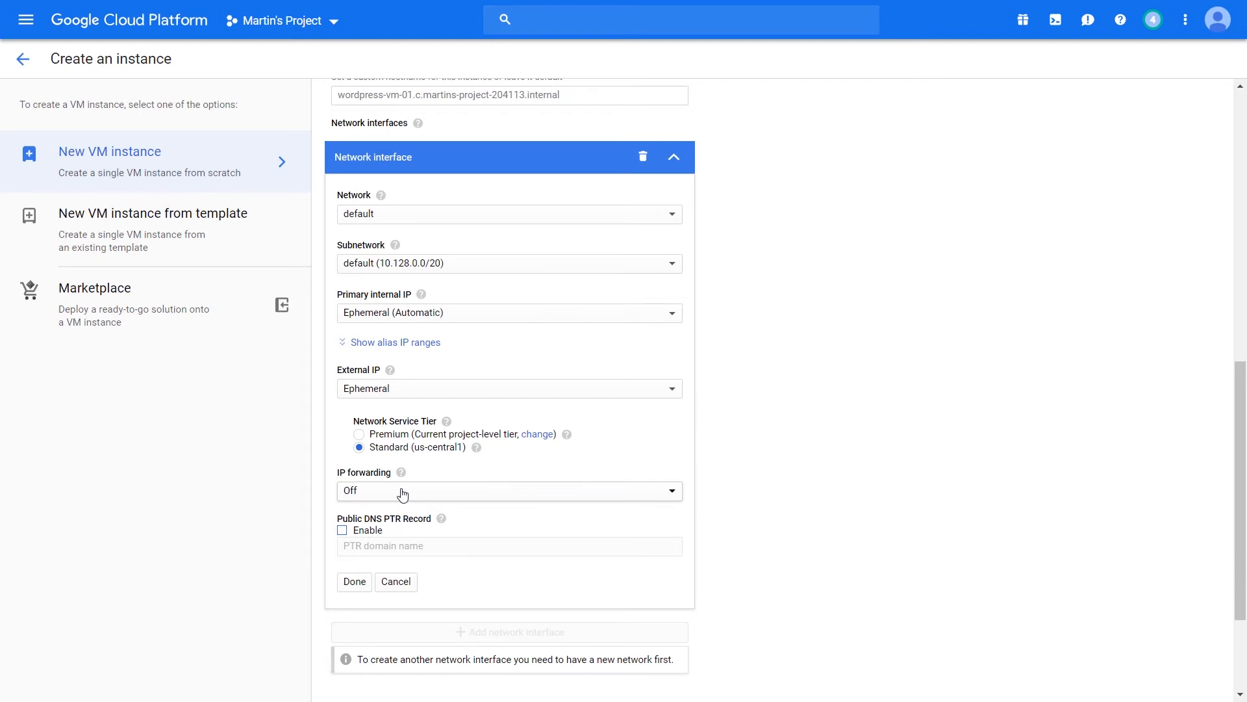
click(509, 490)
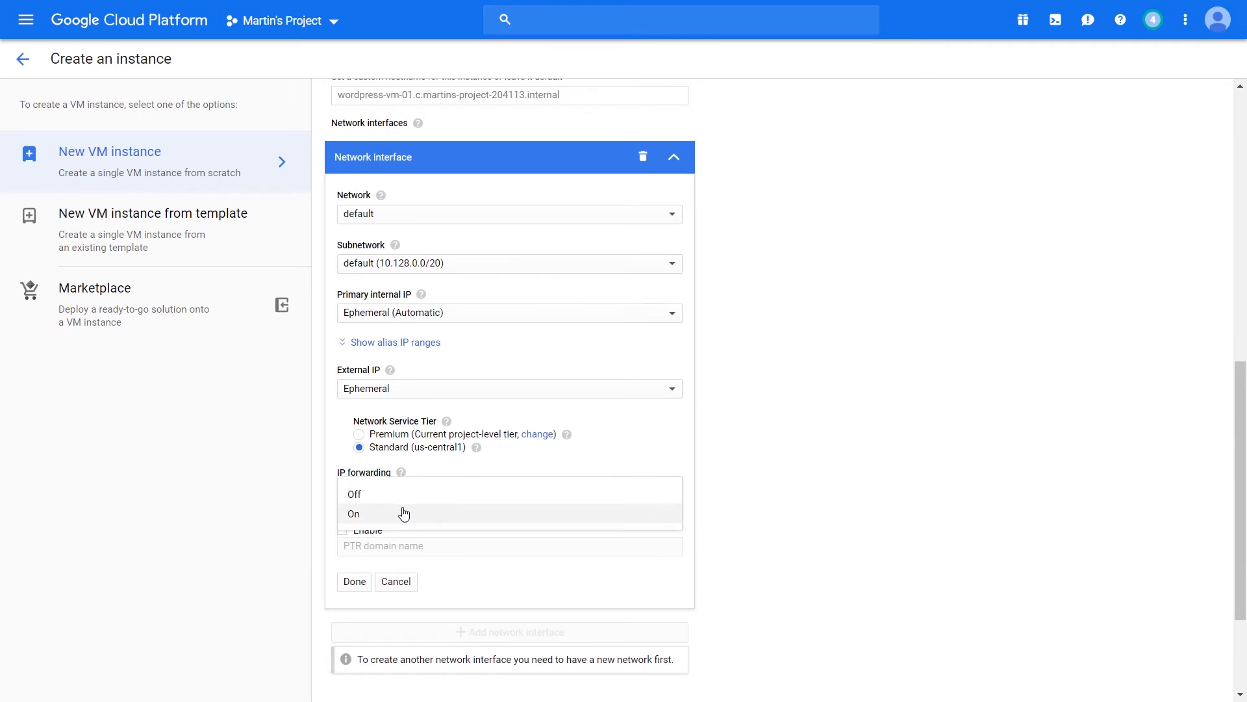
click(354, 513)
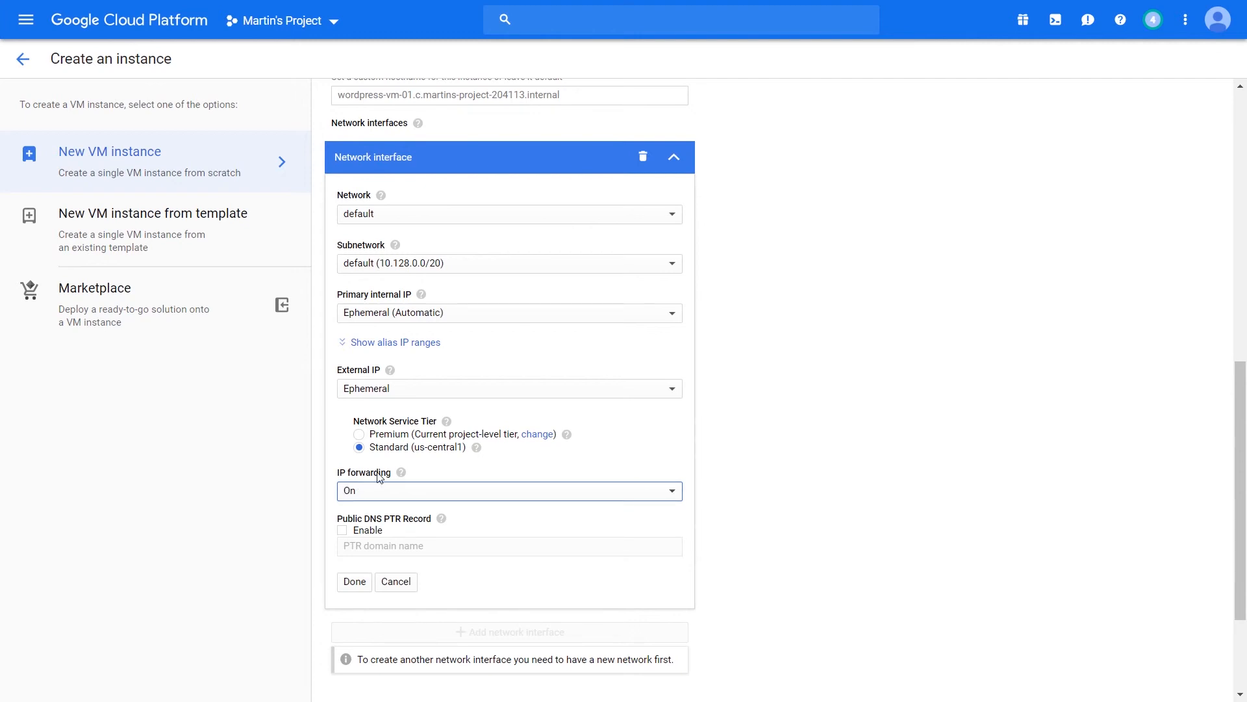
mouse_move(399, 491)
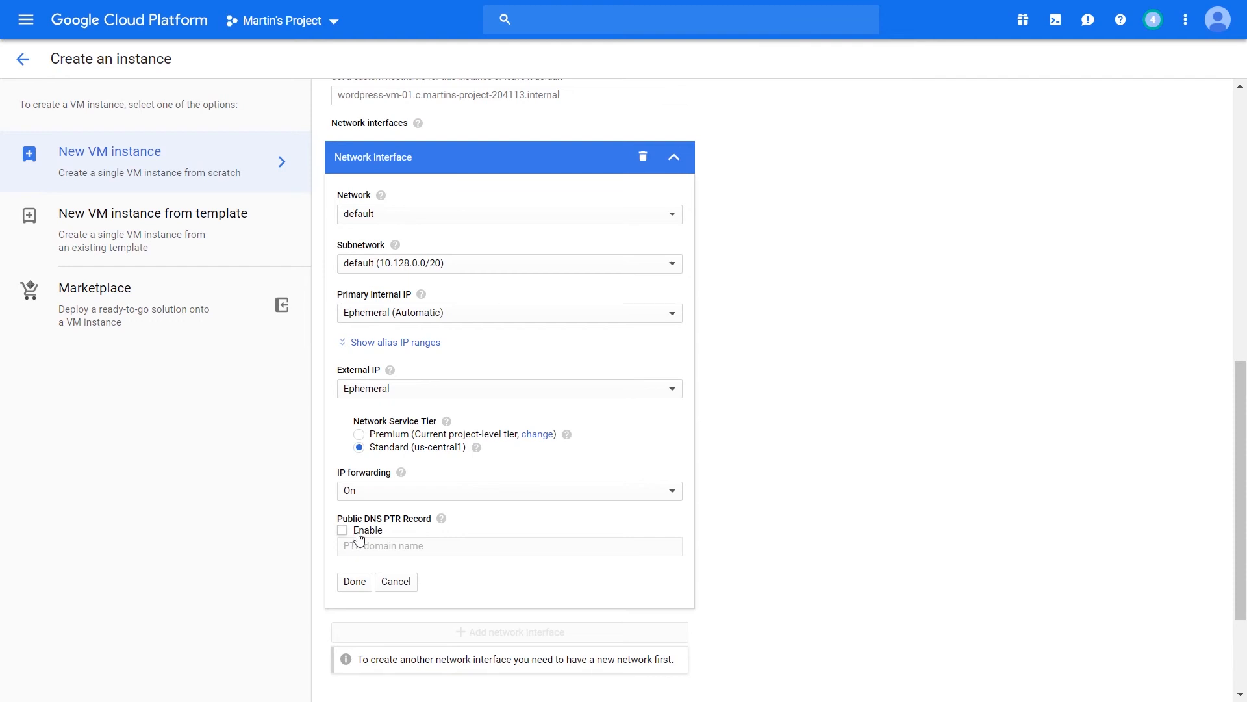
click(342, 530)
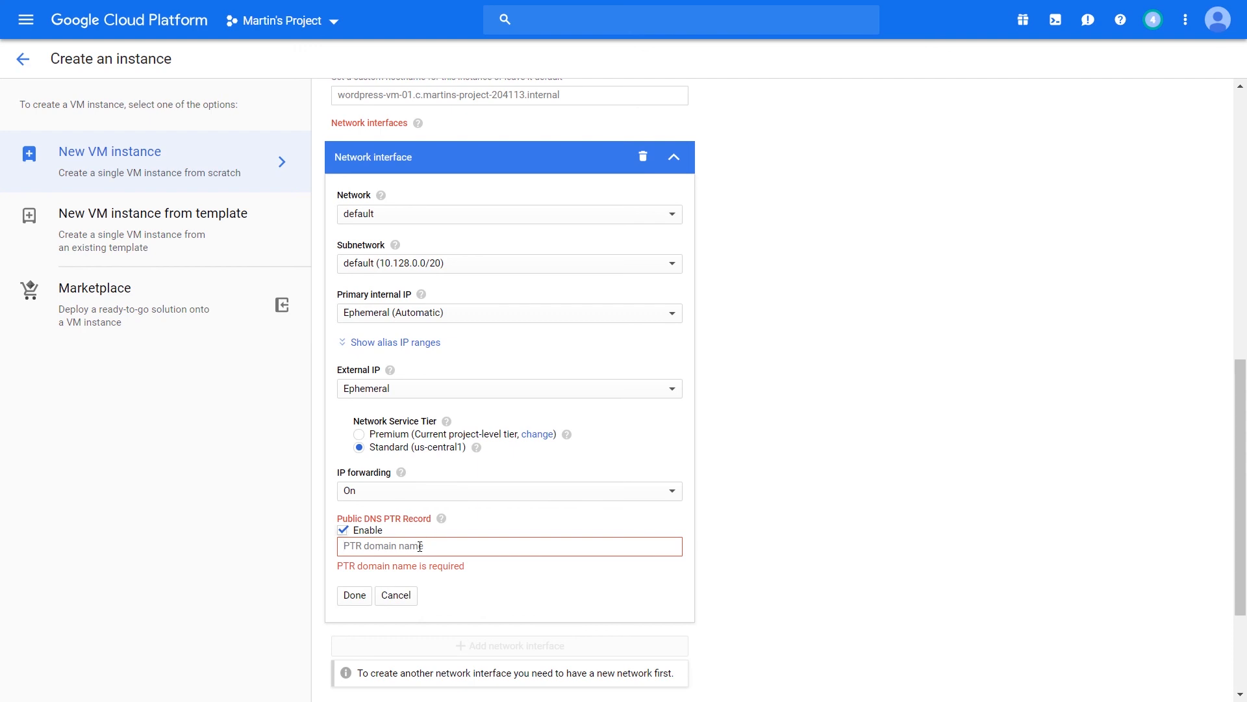
click(342, 530)
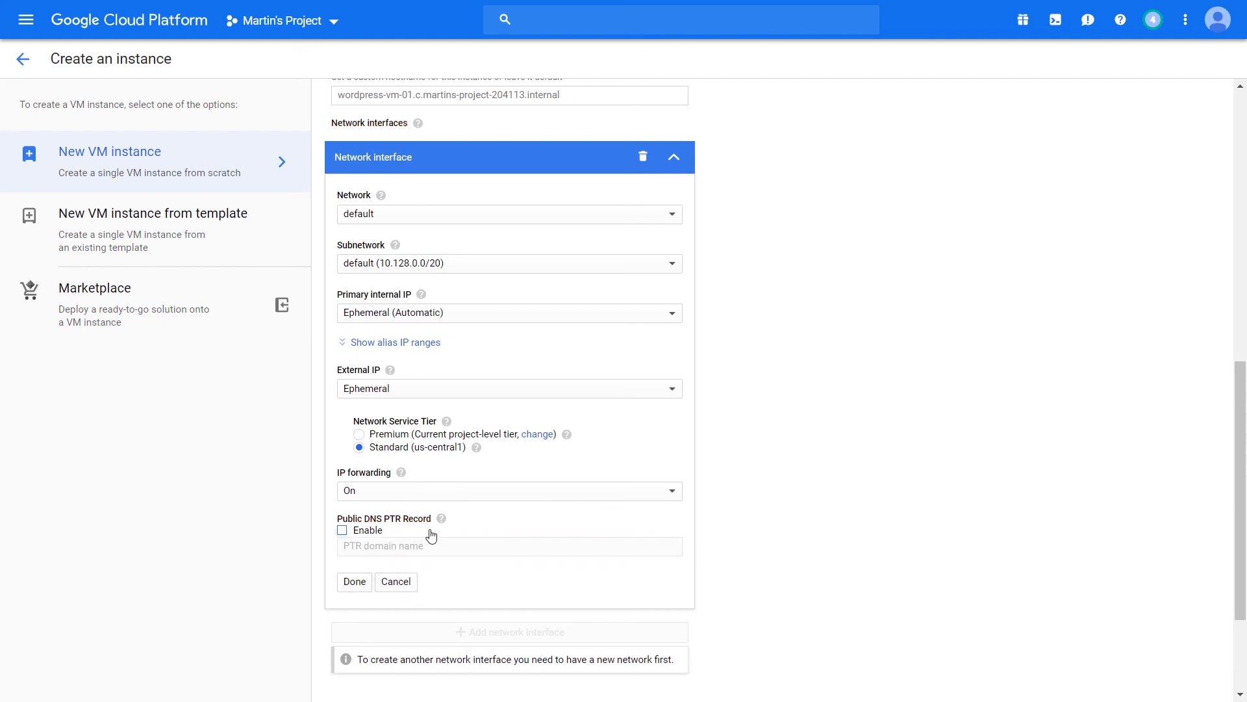